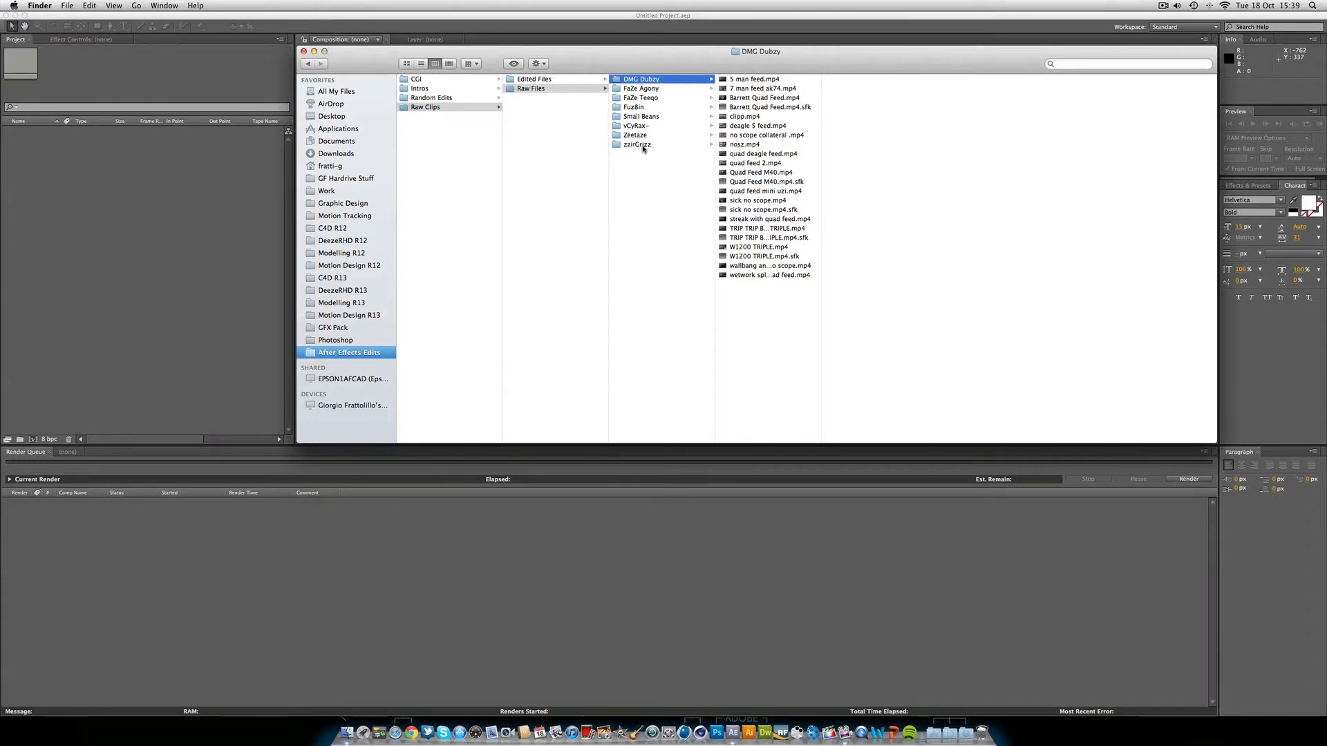
mouse_move(761, 131)
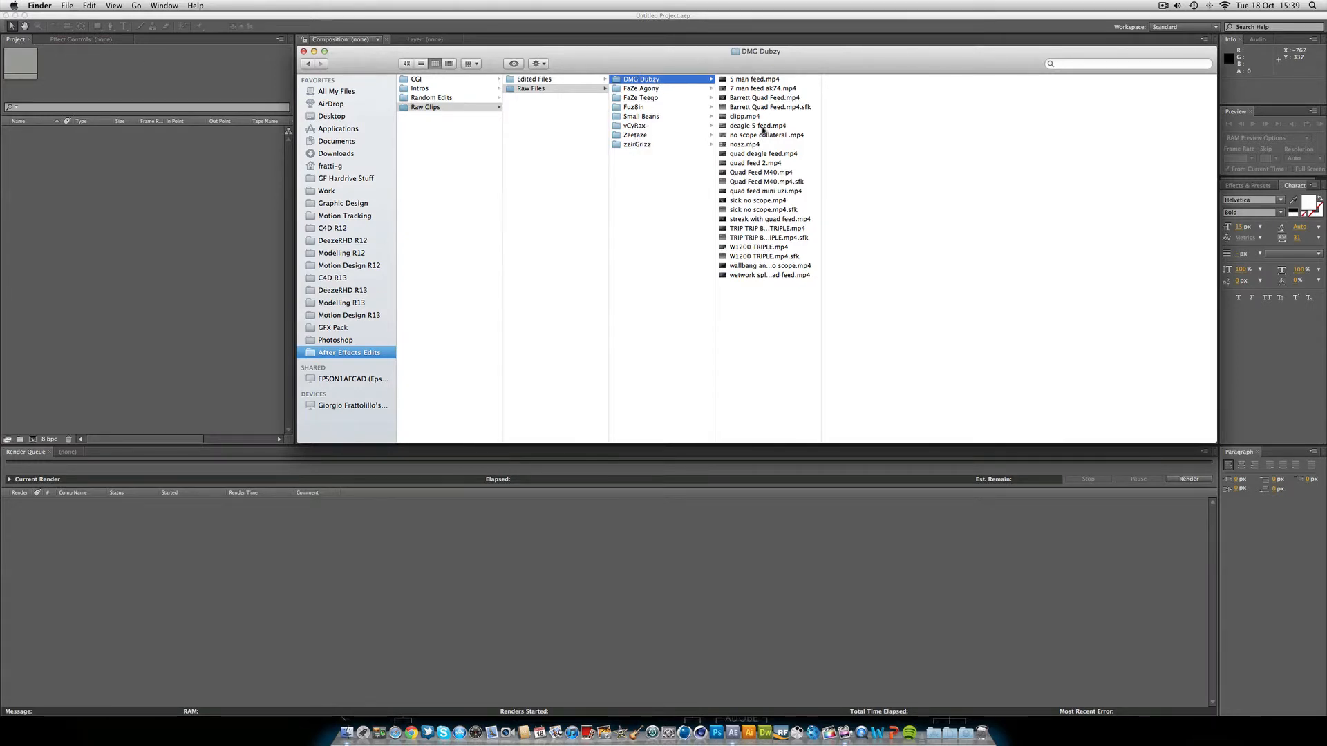
Step: Bring deagle 5 feed.mp4 from the DMG Dubzy folder into After Effects
click(755, 126)
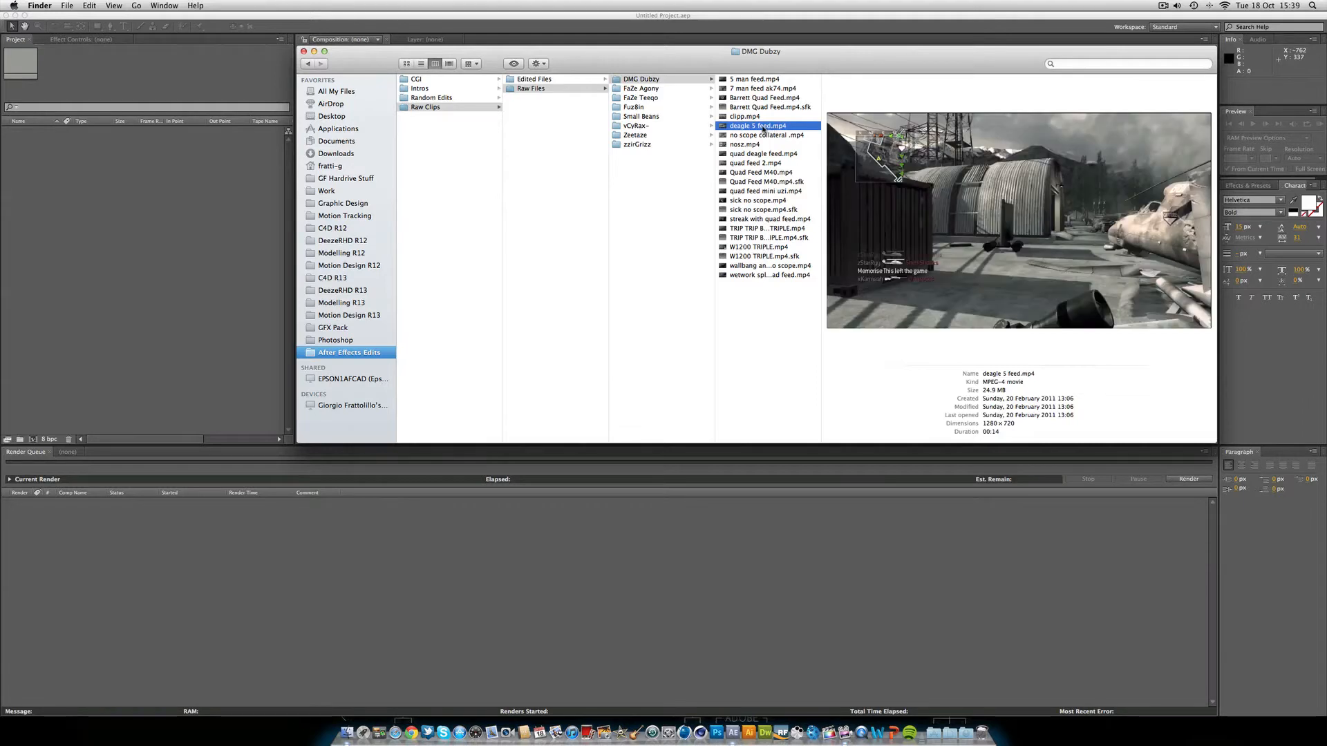
double_click(757, 126)
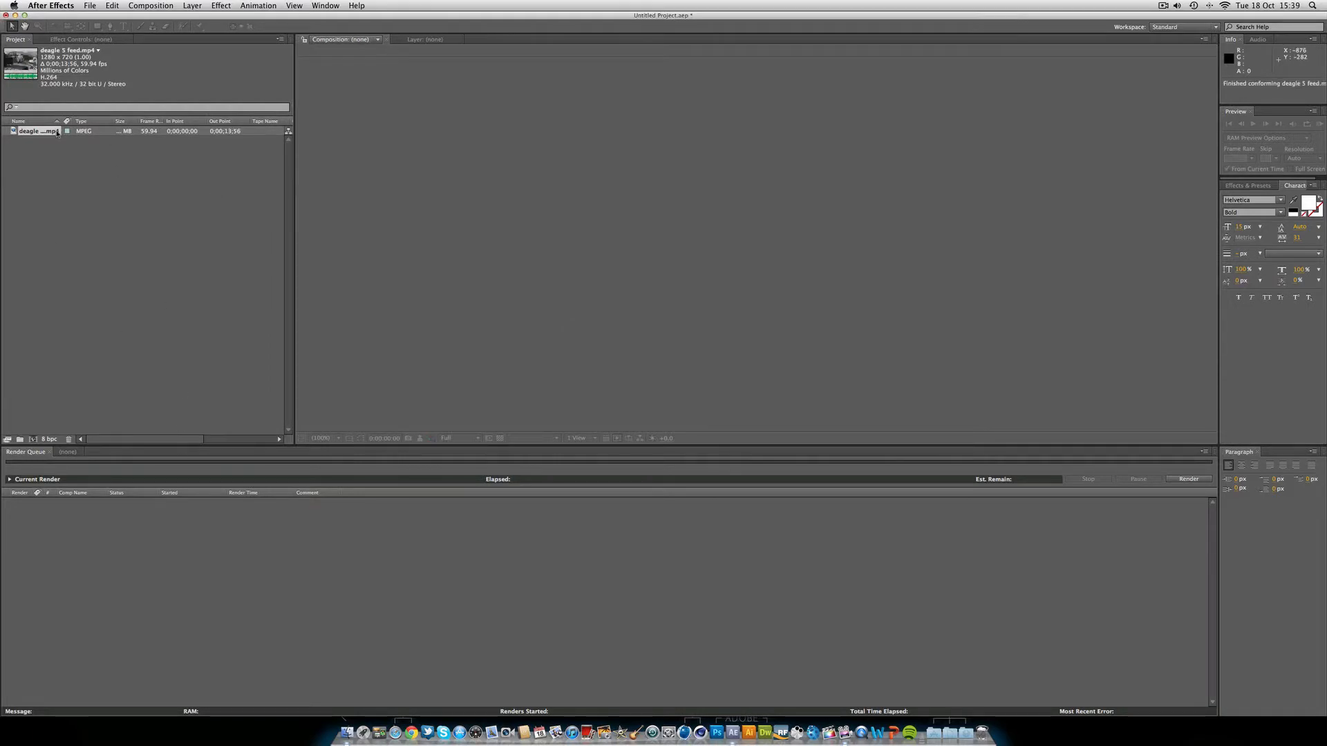
mouse_move(274, 225)
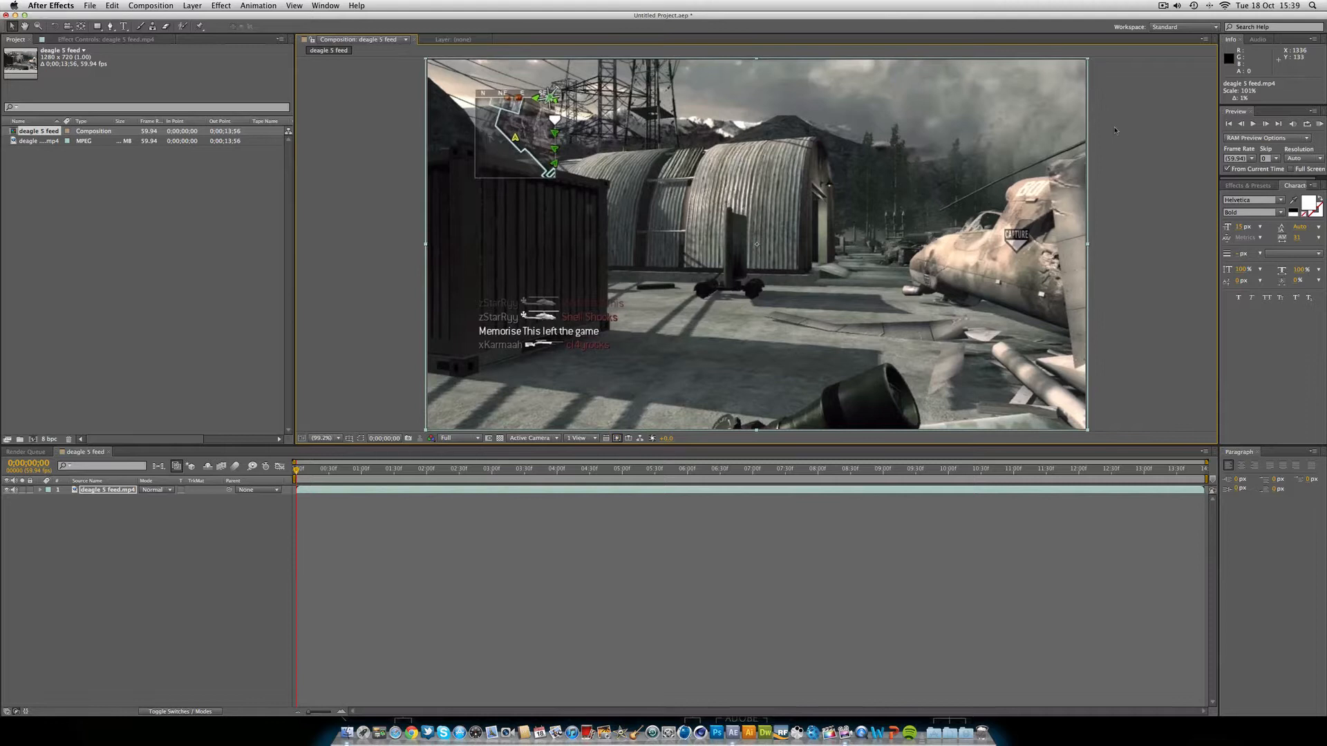
mouse_move(576, 250)
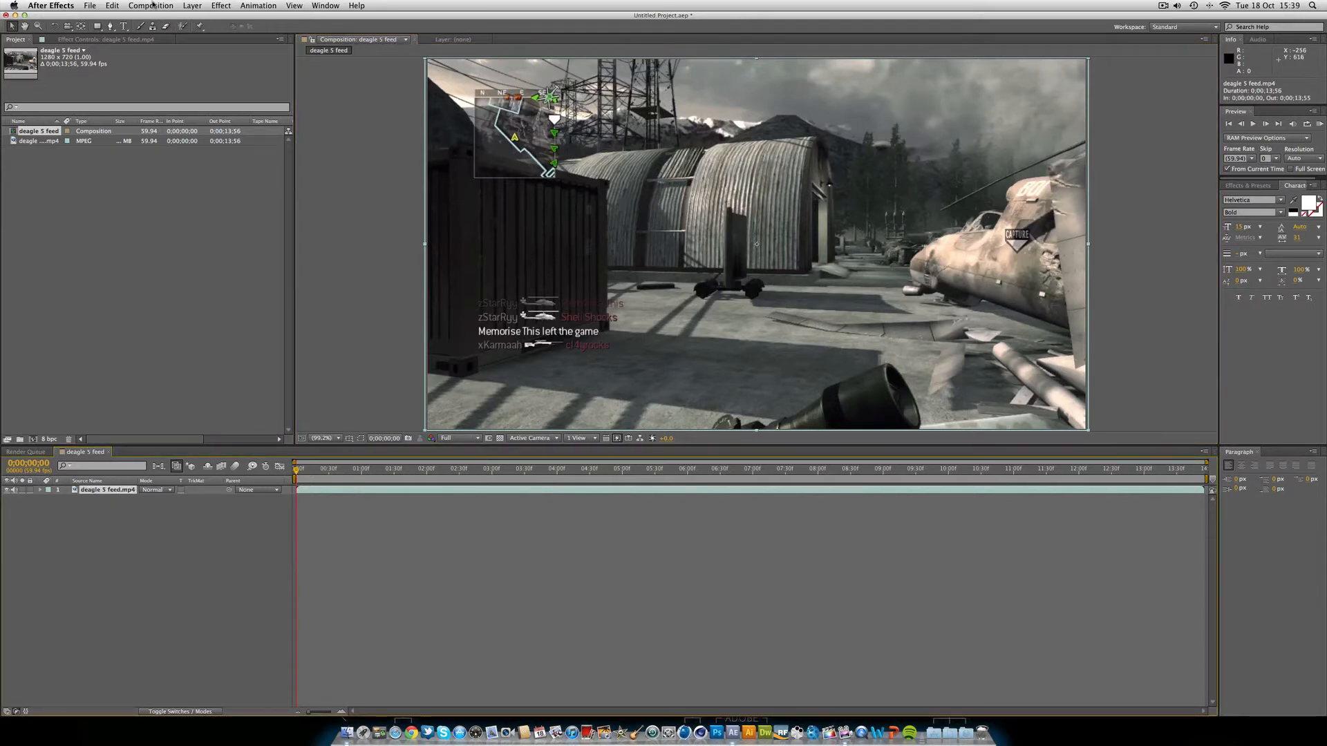
Step: Add the deagle 5 feed composition to the Render Queue and show its Lossless output module settings
click(151, 5)
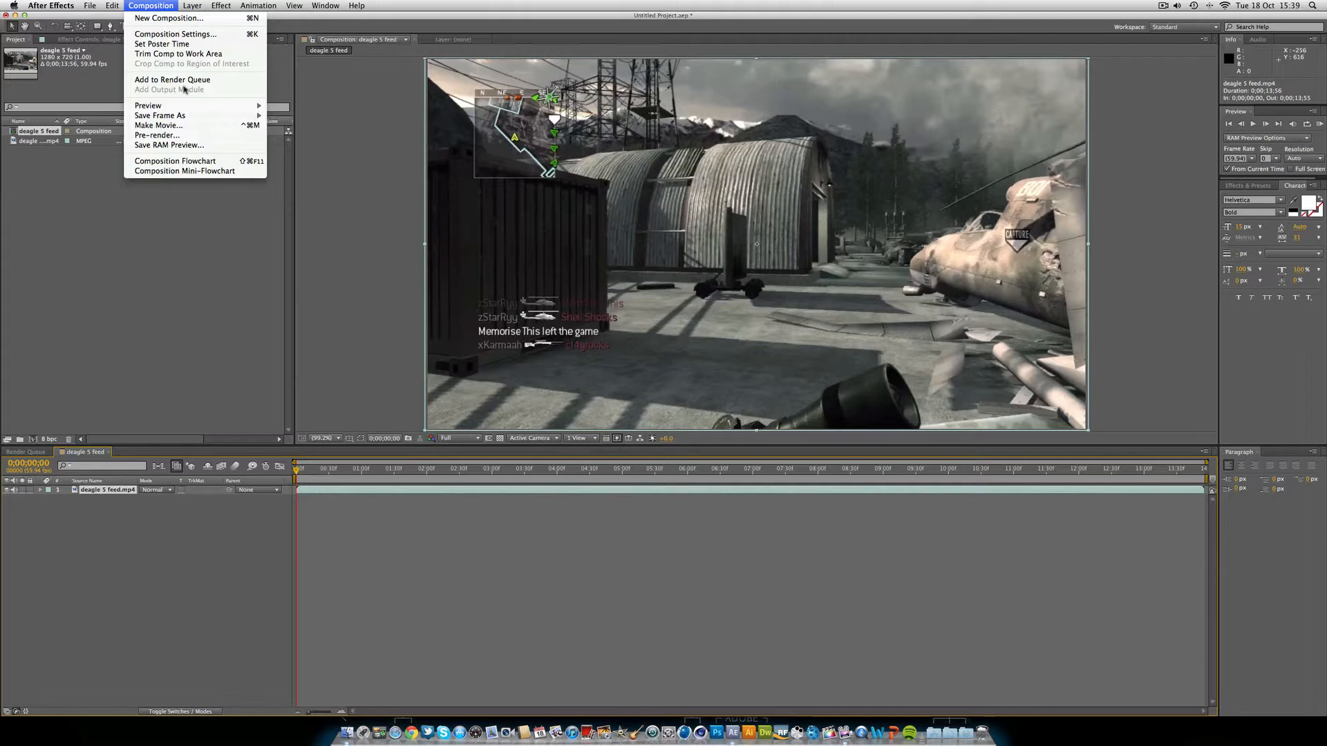
mouse_move(175, 55)
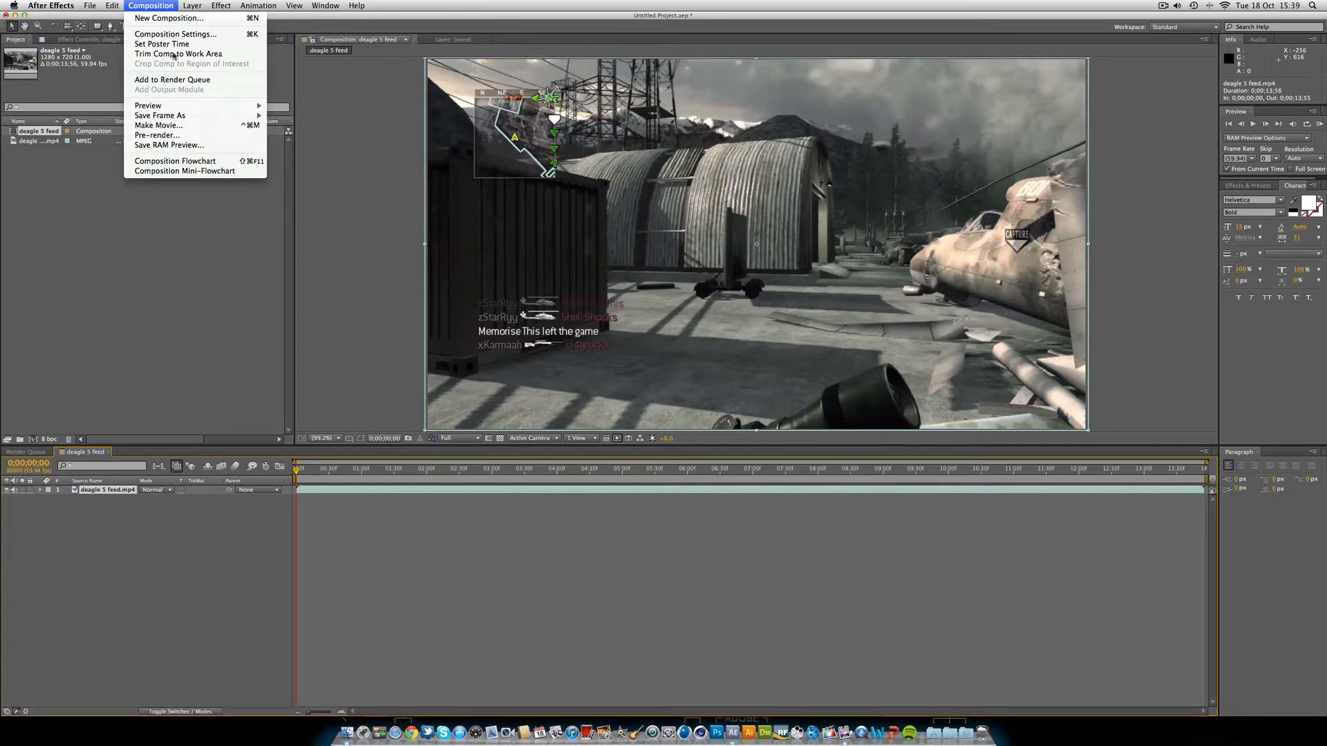
mouse_move(173, 81)
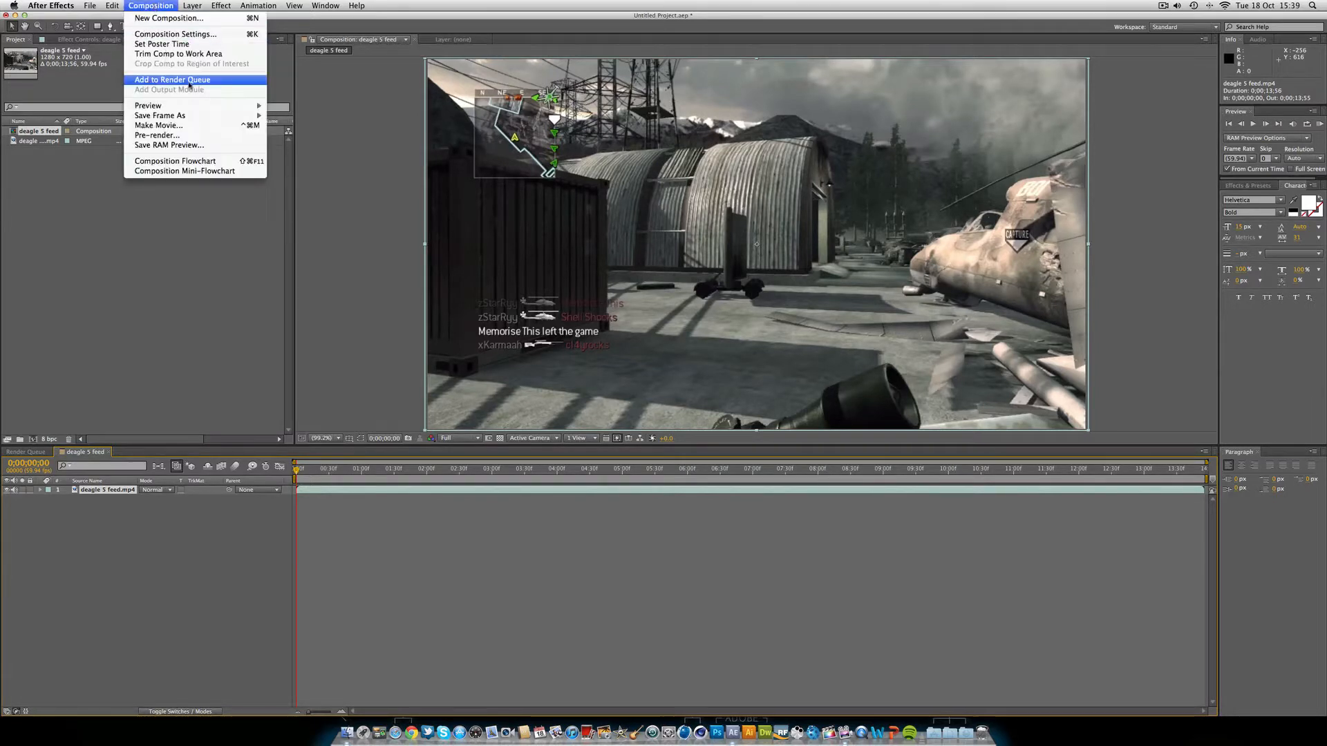
click(171, 81)
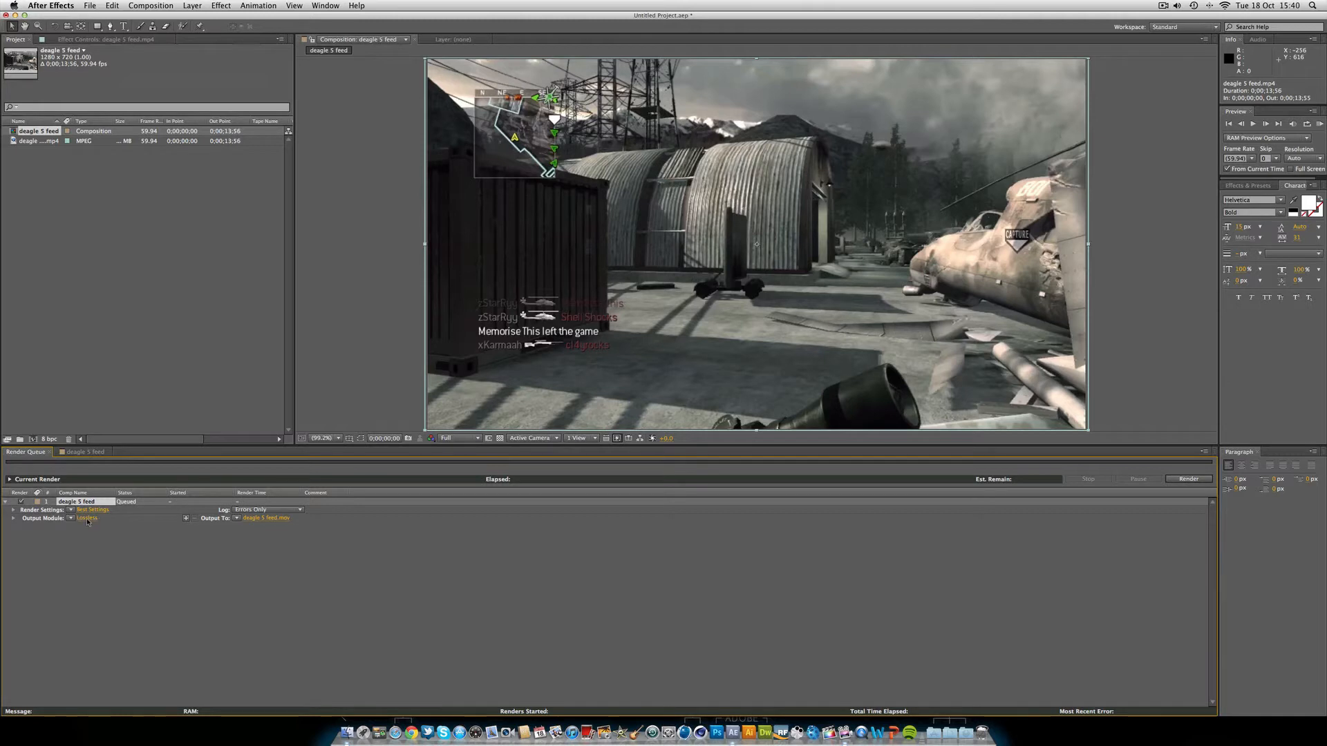
click(87, 518)
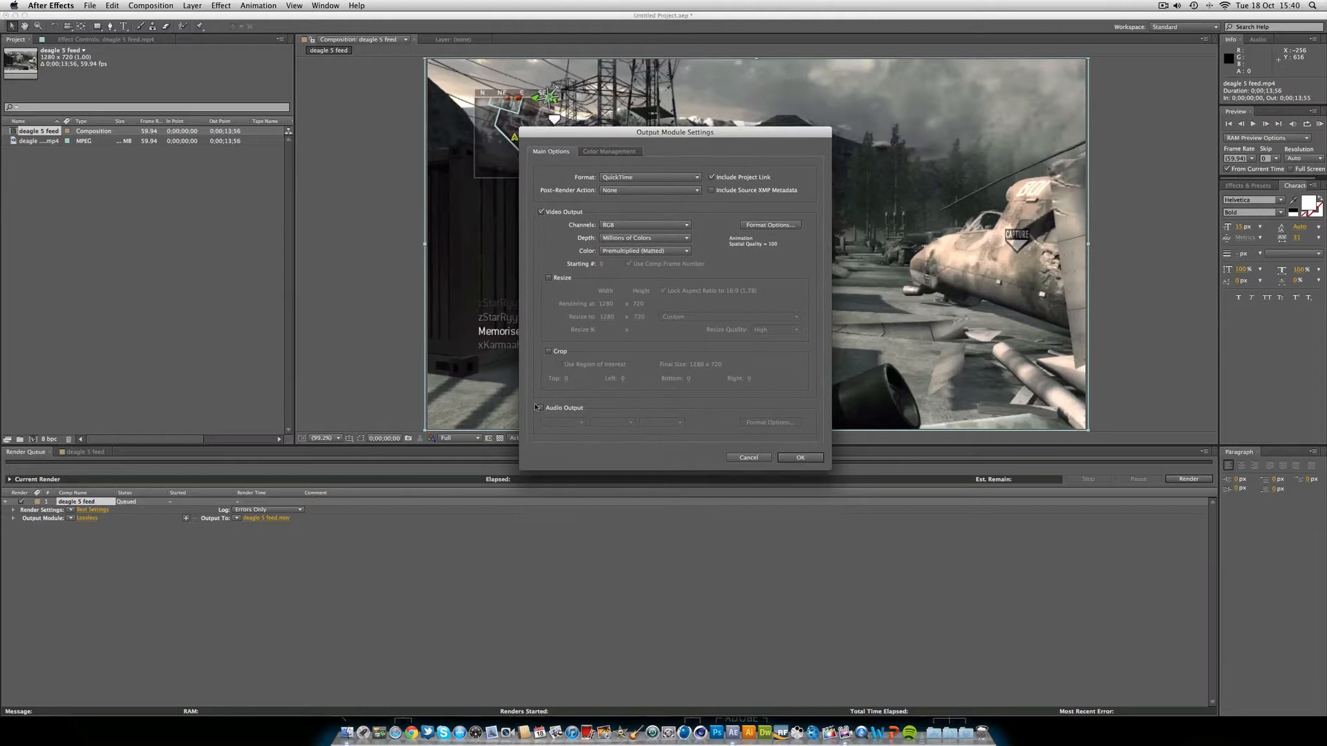
Step: Enable audio output for the QuickTime render, keeping the audio codec Uncompressed
click(541, 407)
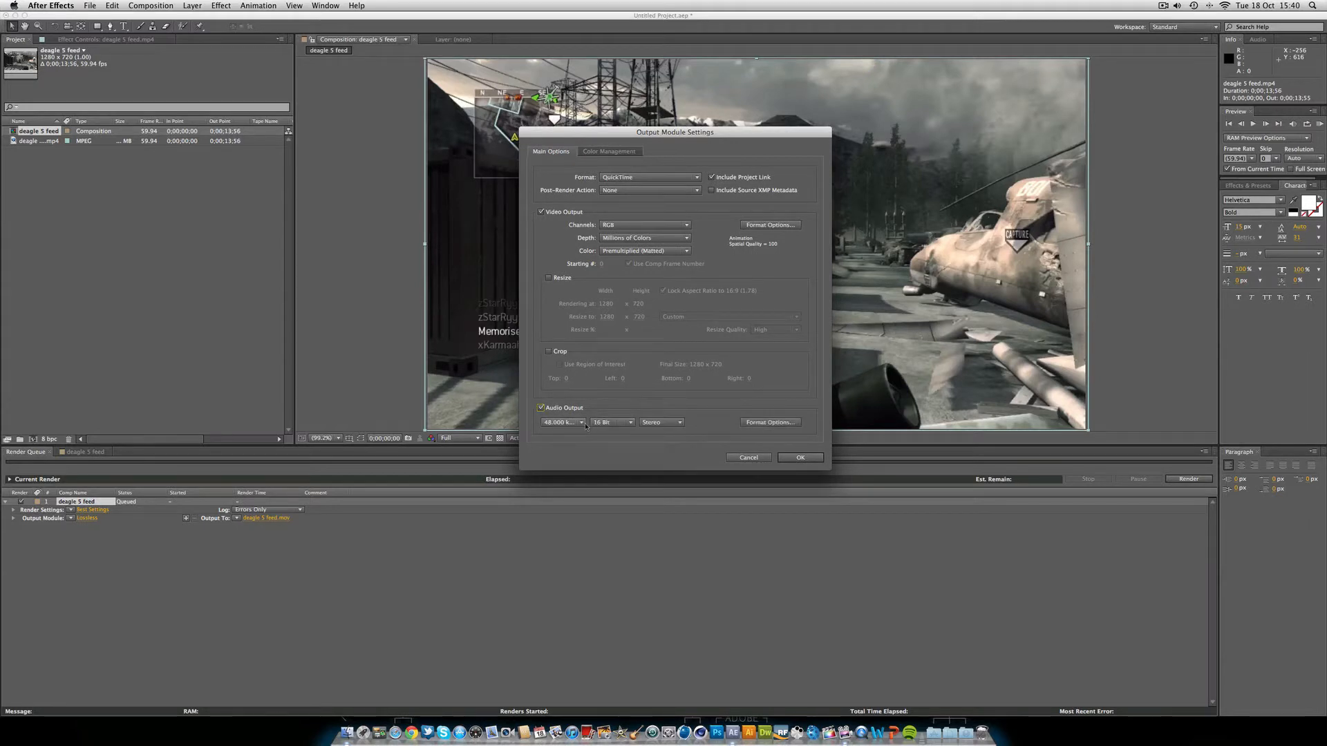
click(770, 422)
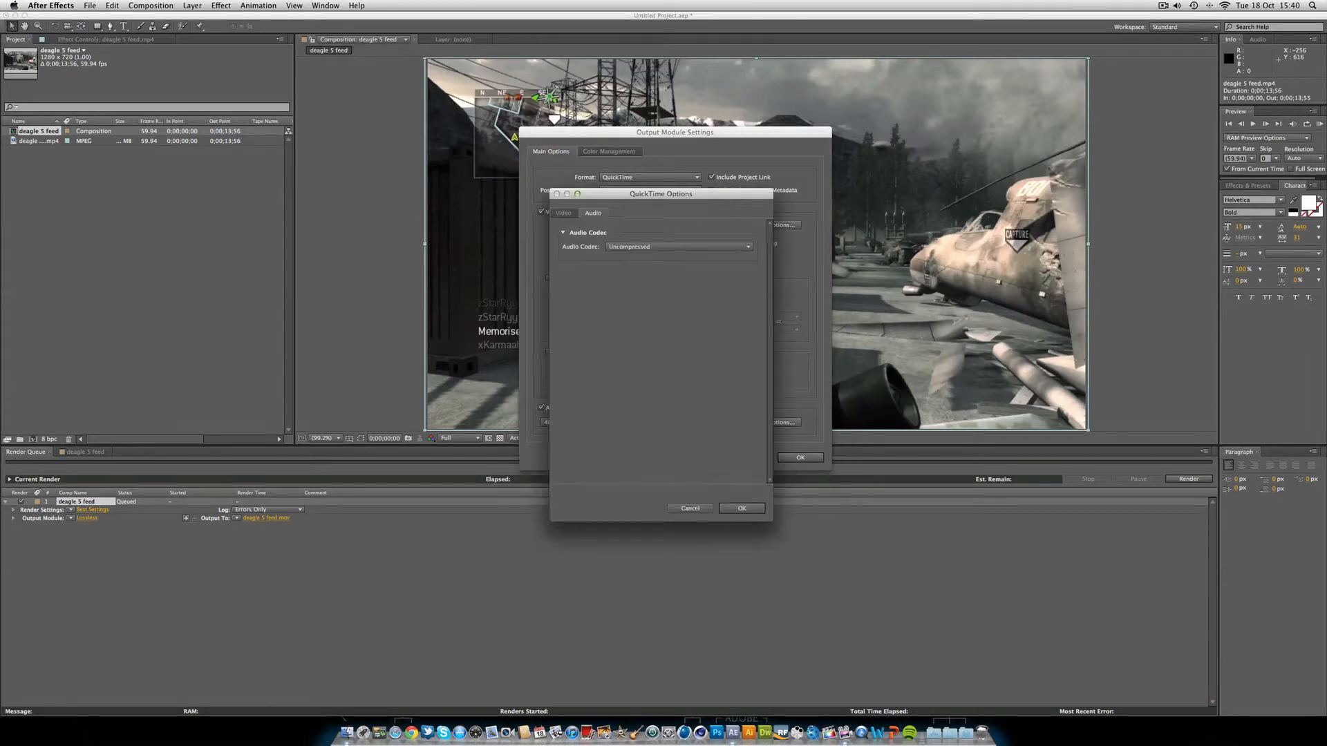
click(677, 246)
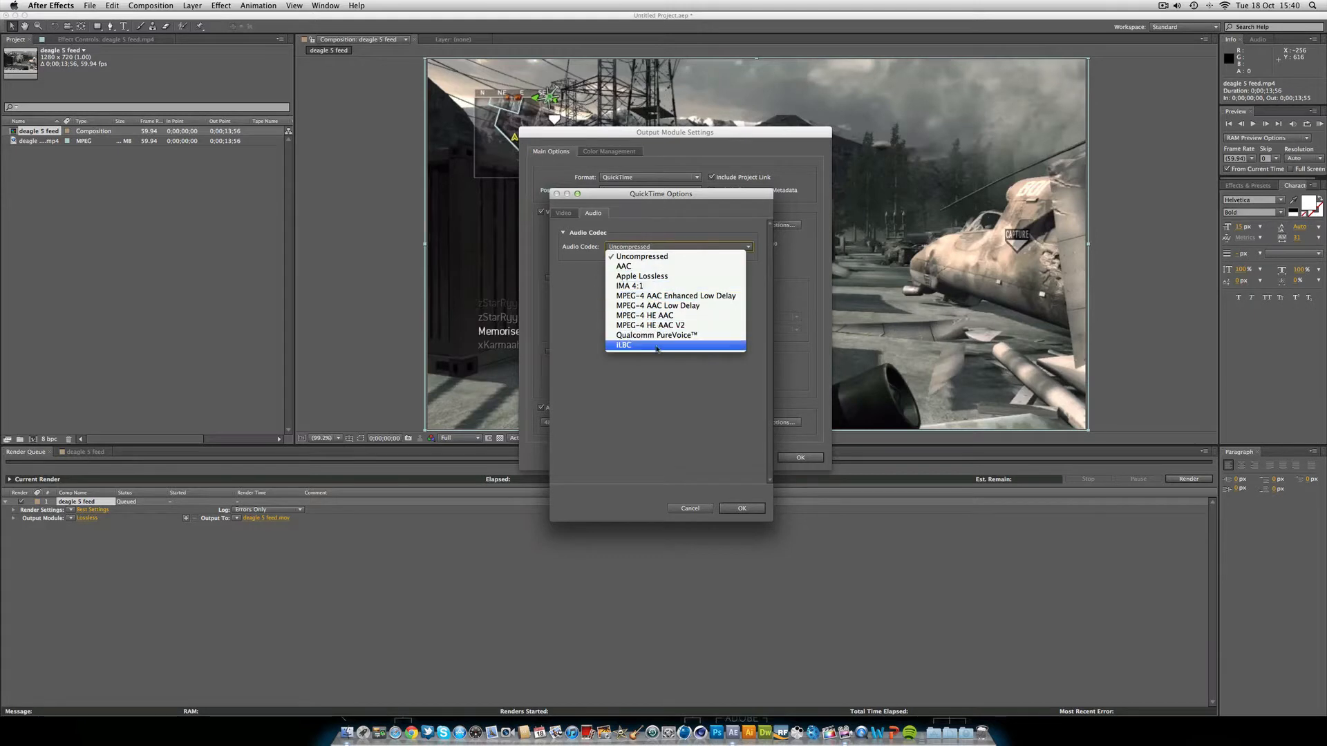
click(642, 257)
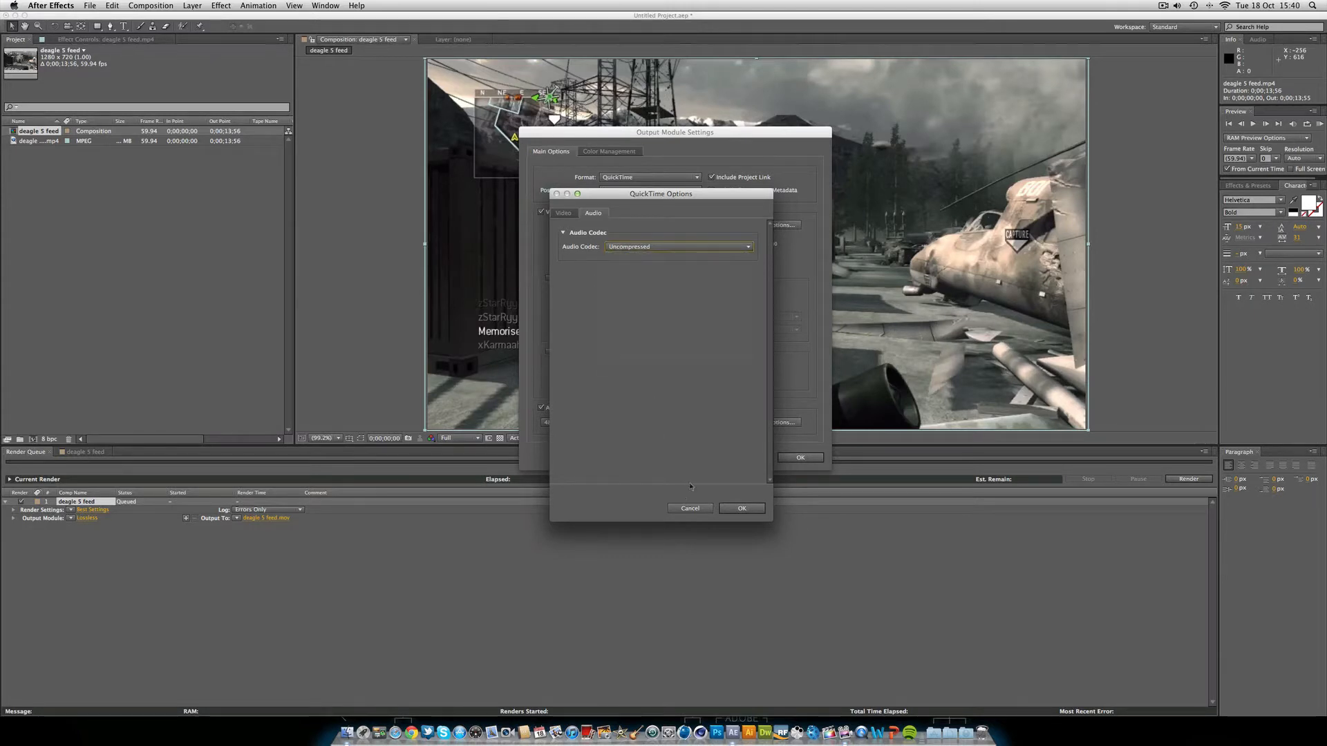
click(563, 213)
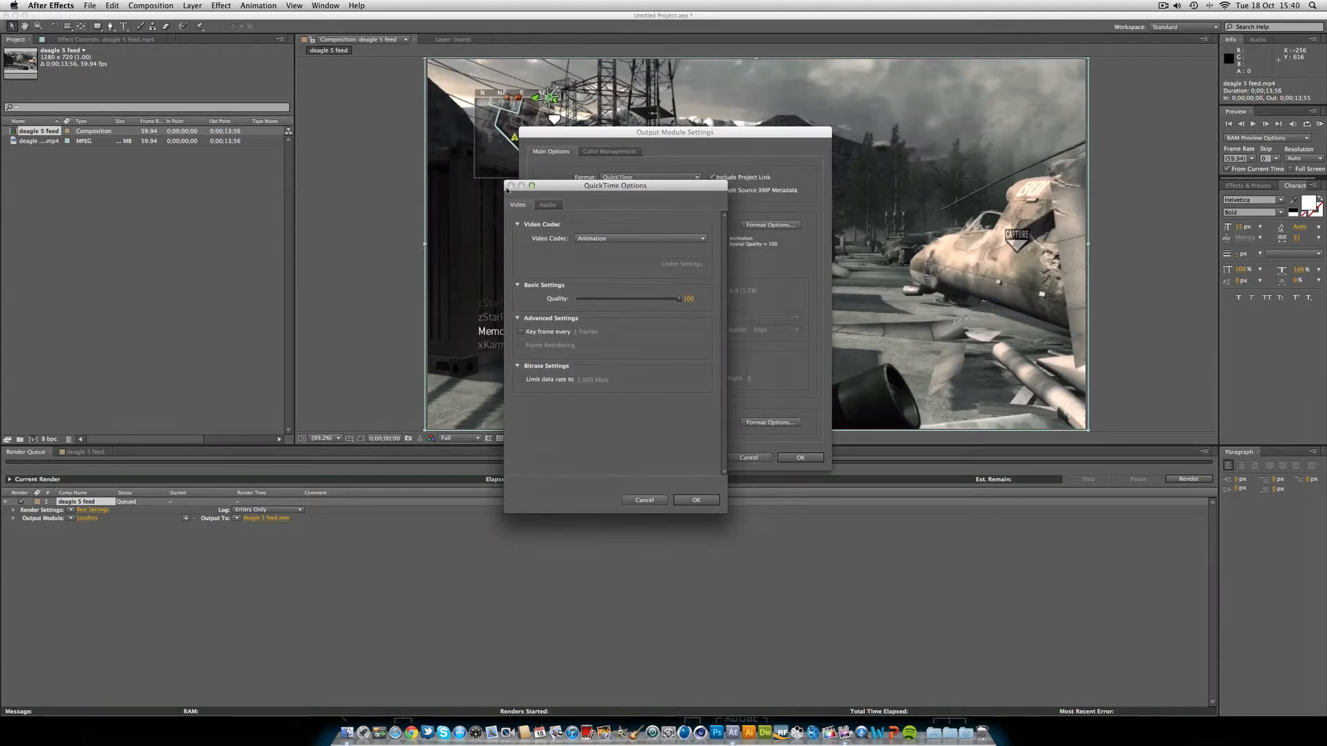
Step: Show the QuickTime video Format Options with the Video Codec list expanded
click(695, 498)
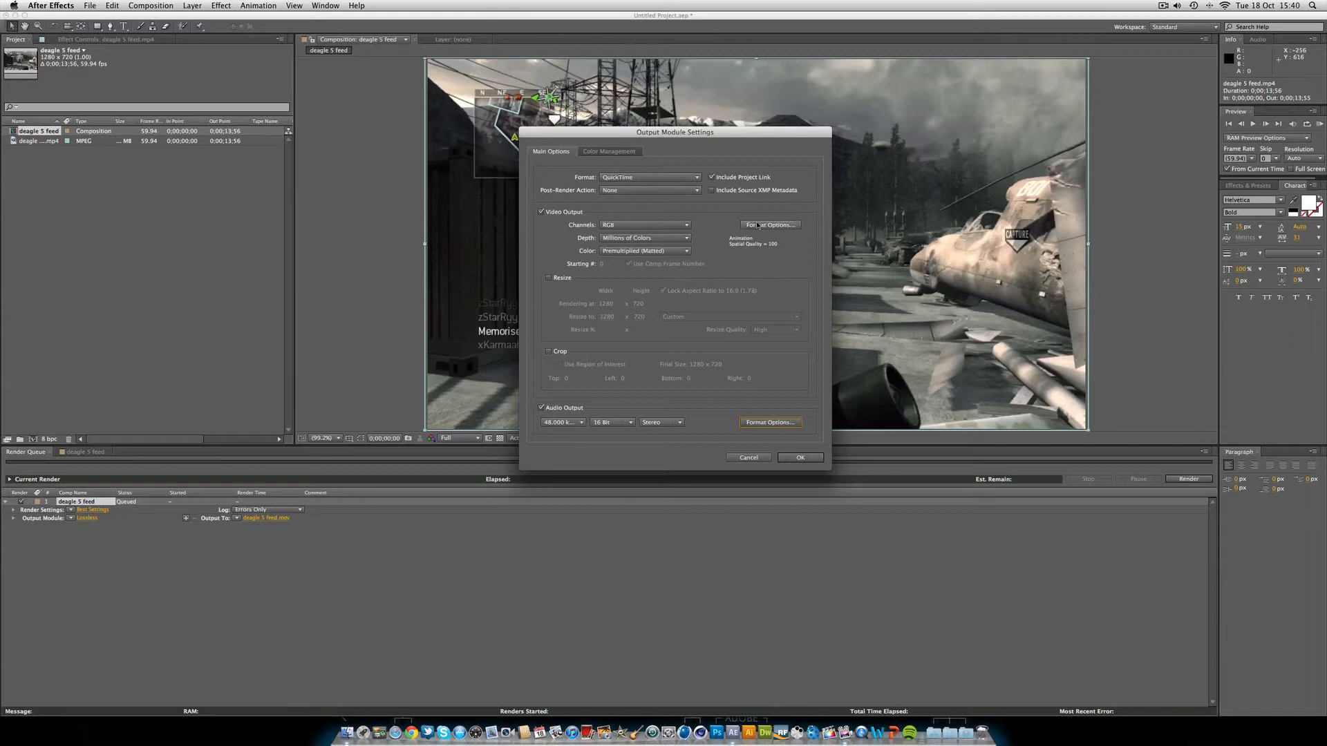
click(768, 224)
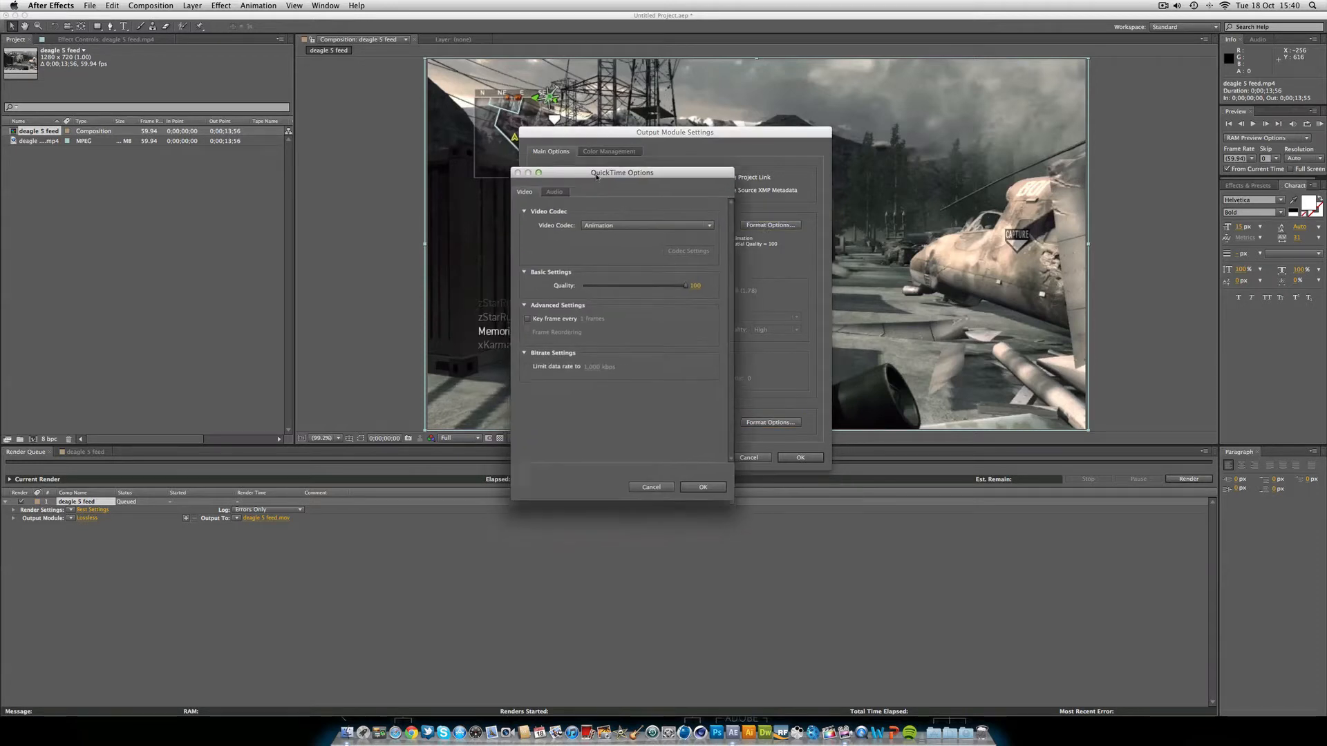
click(647, 225)
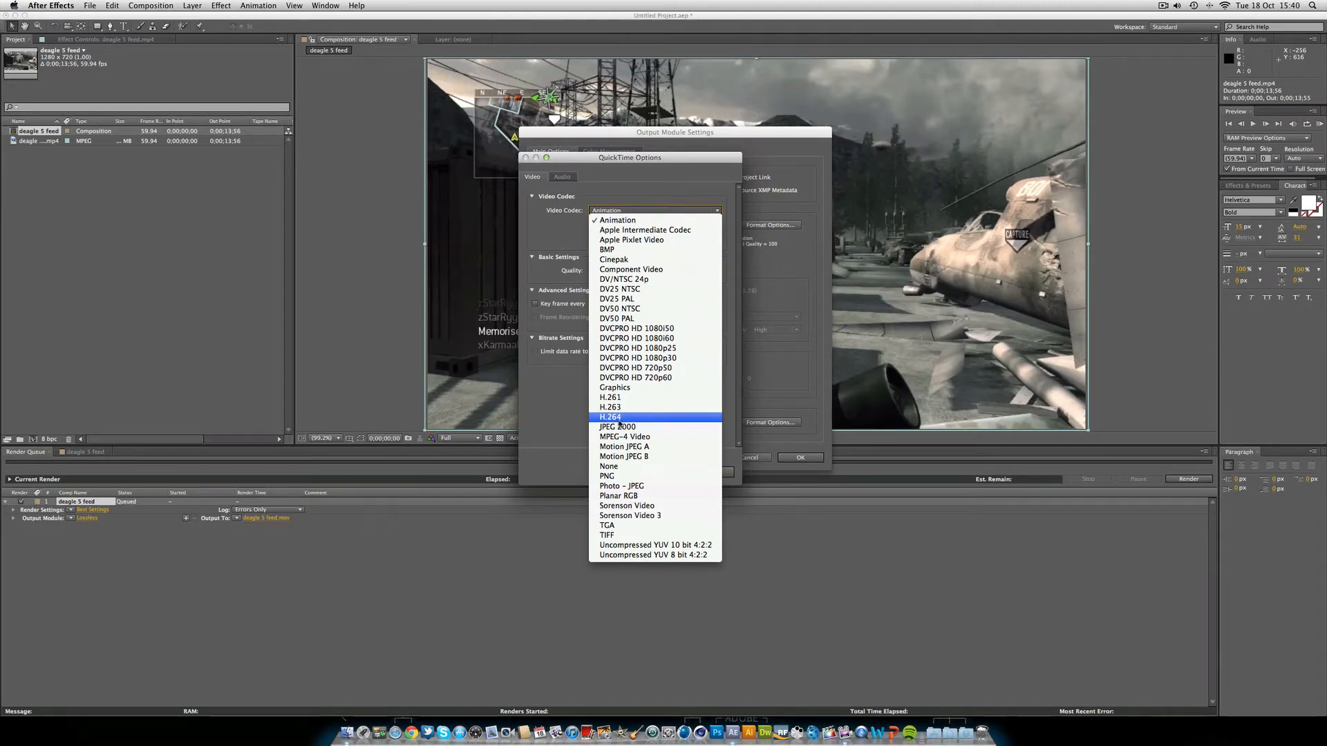
Step: Choose H.264 as the QuickTime video codec and return to the render settings
click(390, 732)
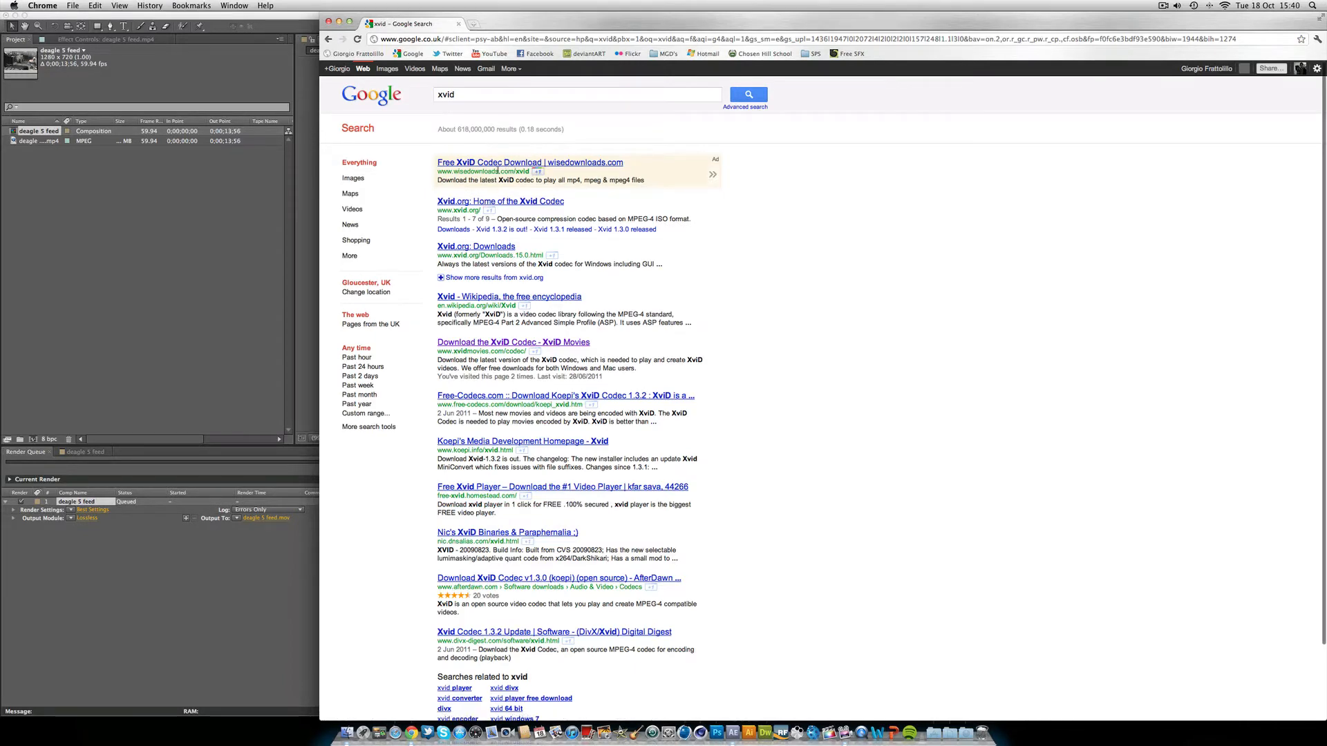
click(530, 163)
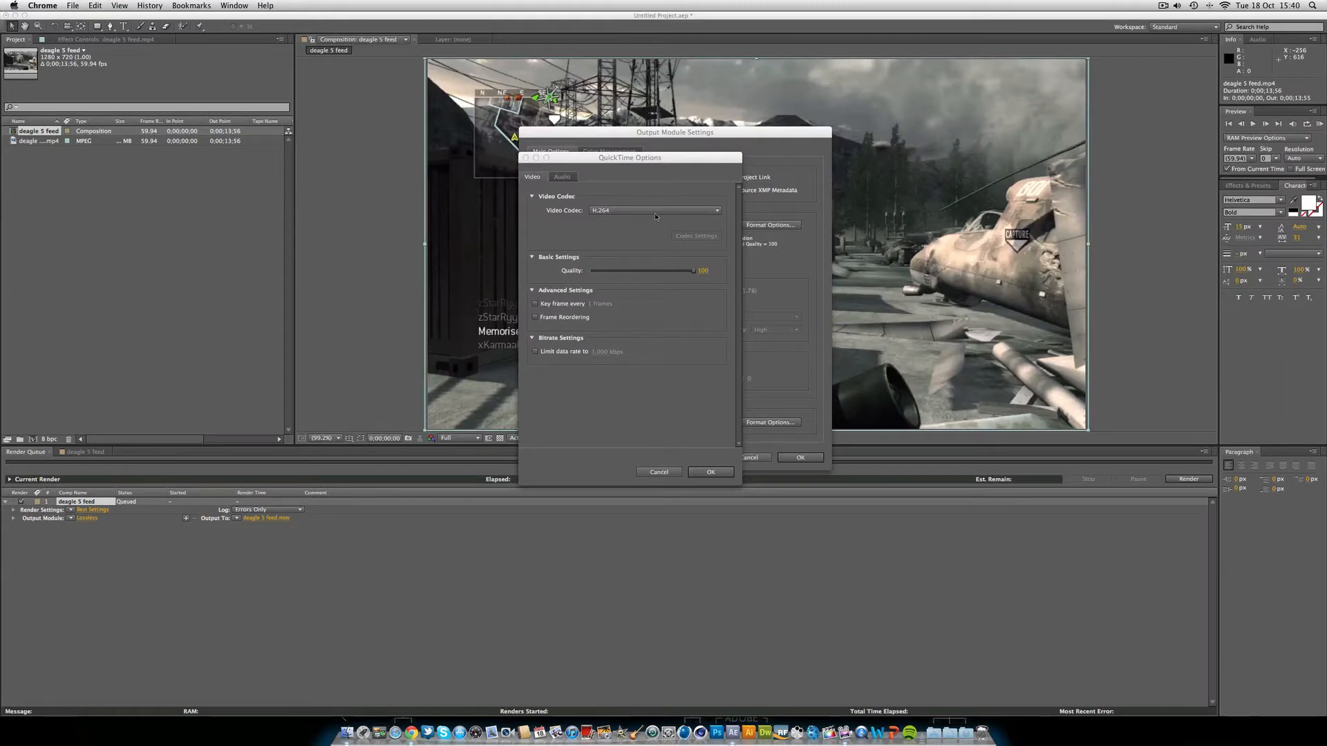
Step: Try Animation, settle on H.264, and confirm the custom QuickTime output module
click(655, 210)
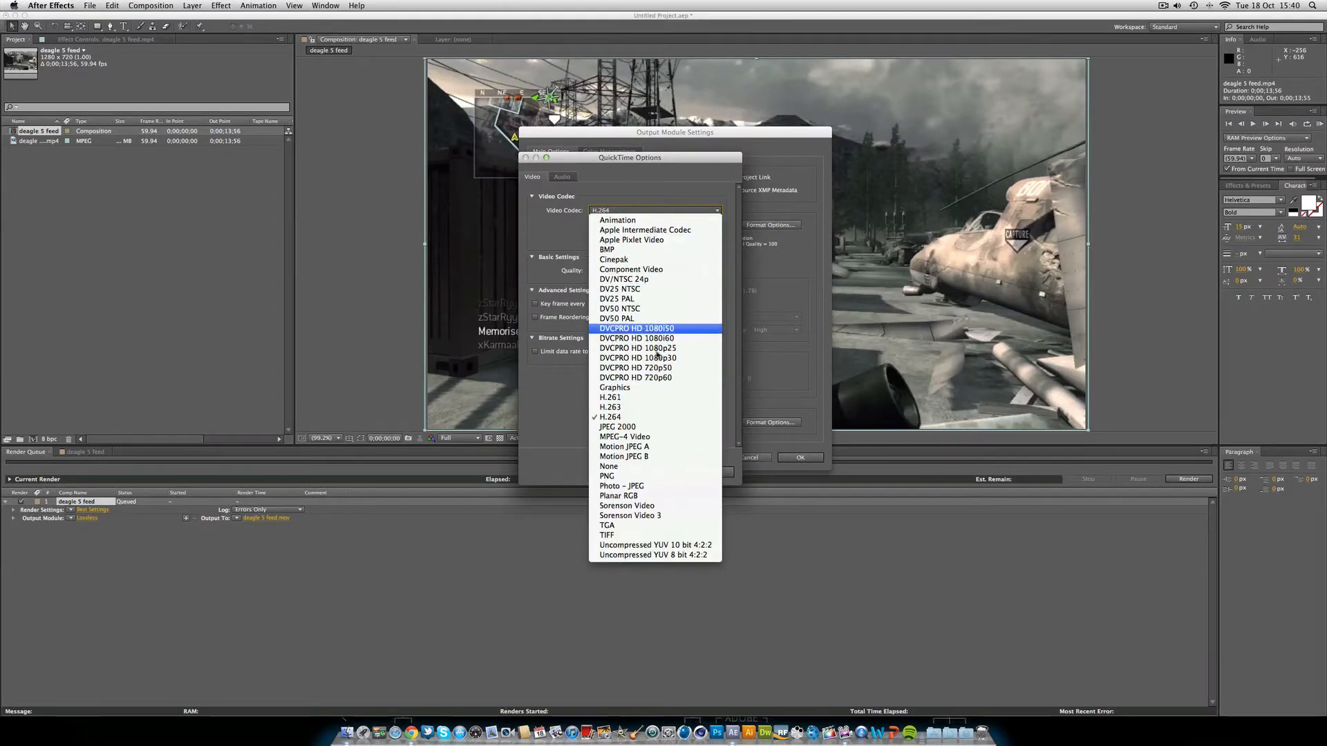
mouse_move(689, 515)
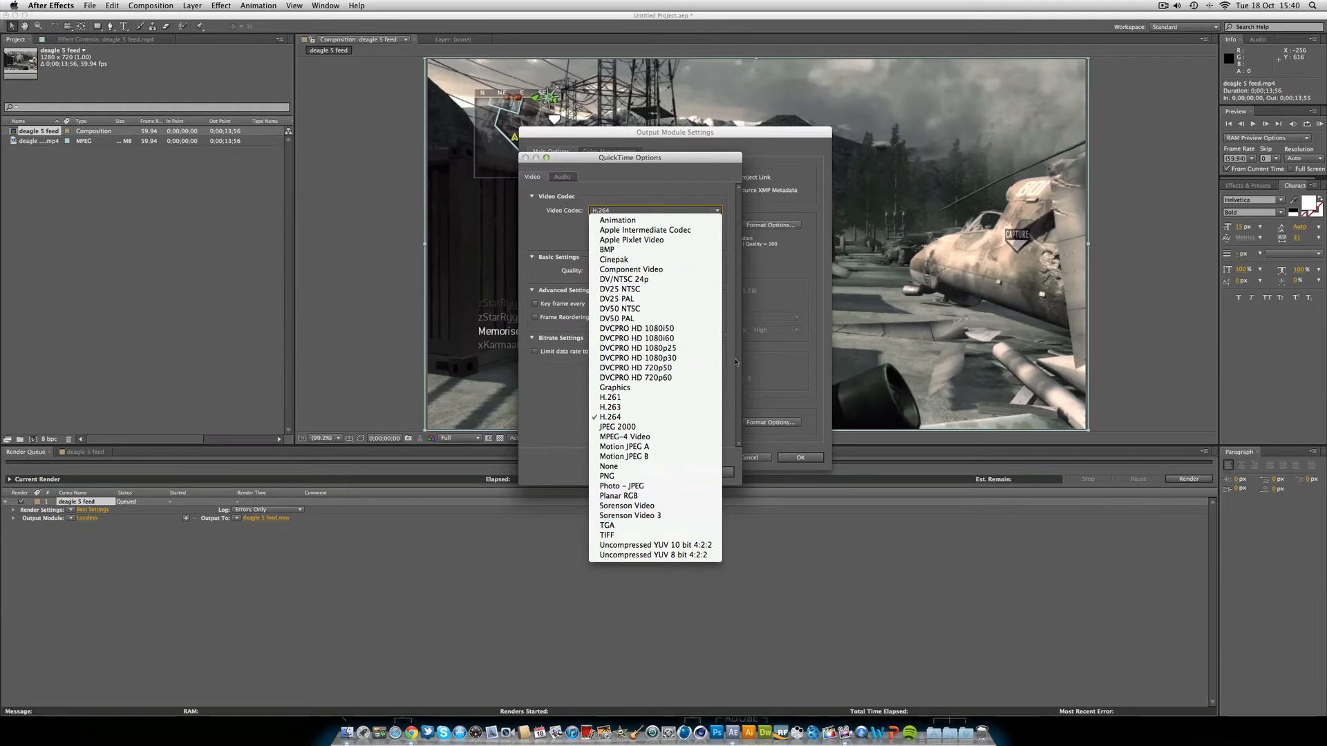
mouse_move(623, 225)
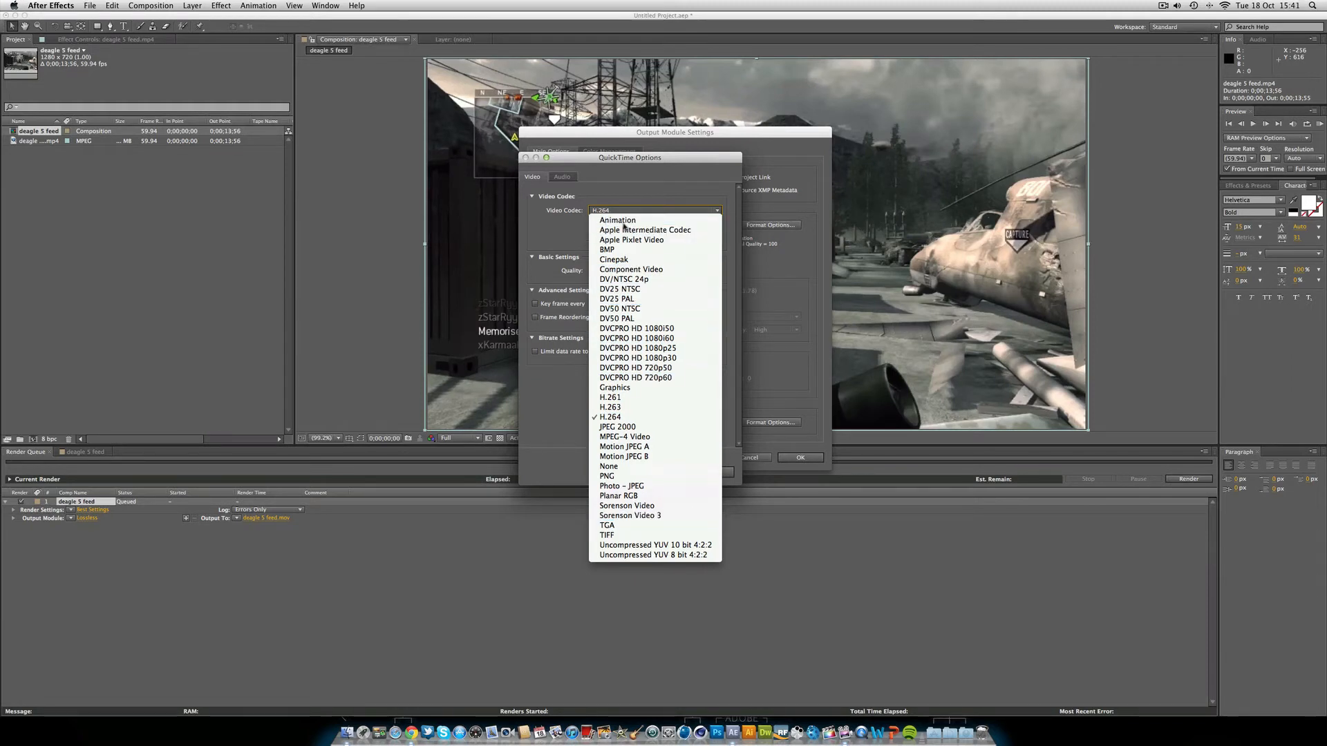
click(616, 219)
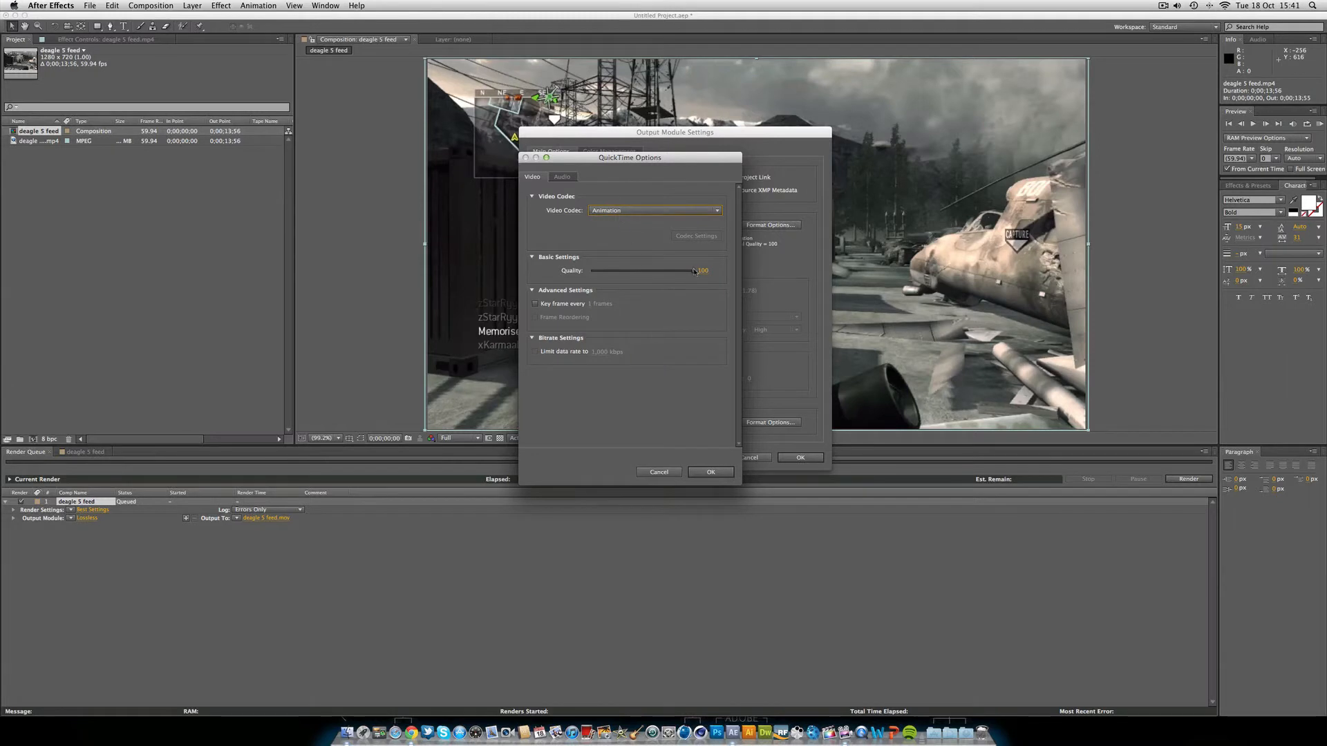
mouse_move(693, 275)
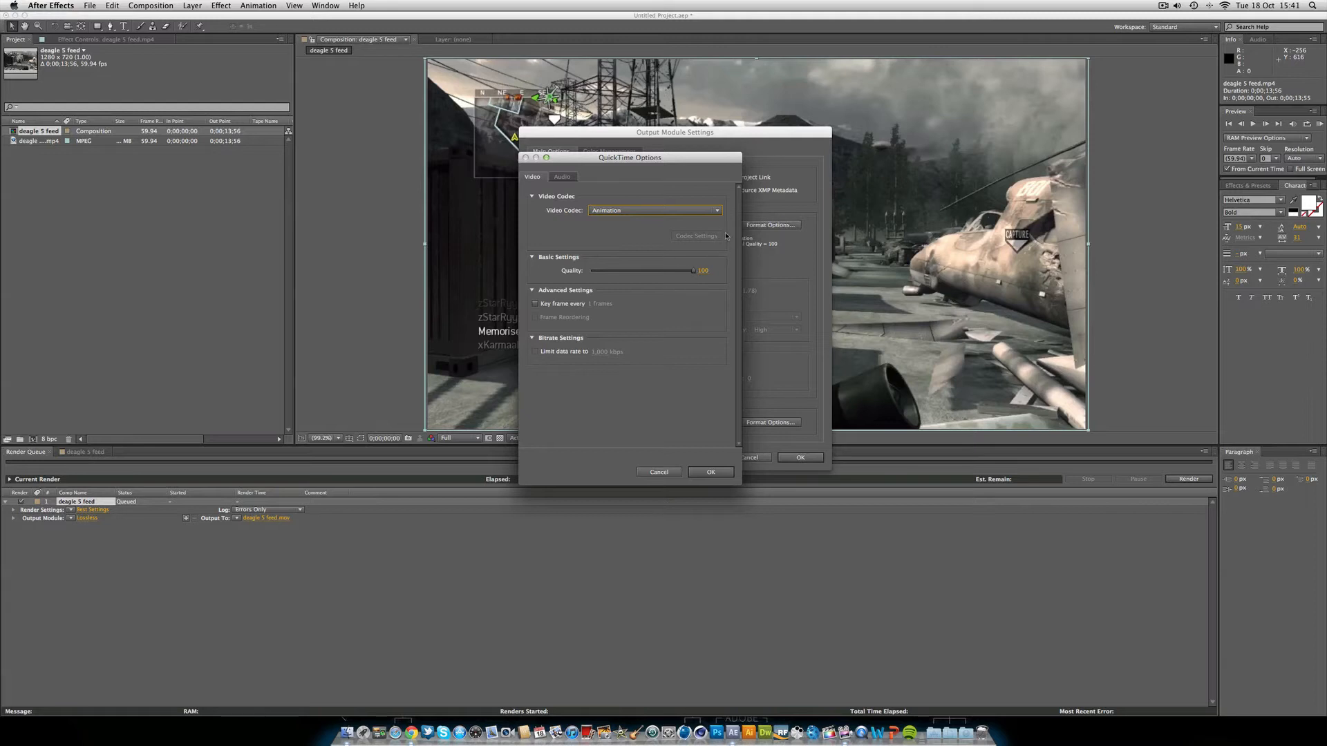
click(653, 210)
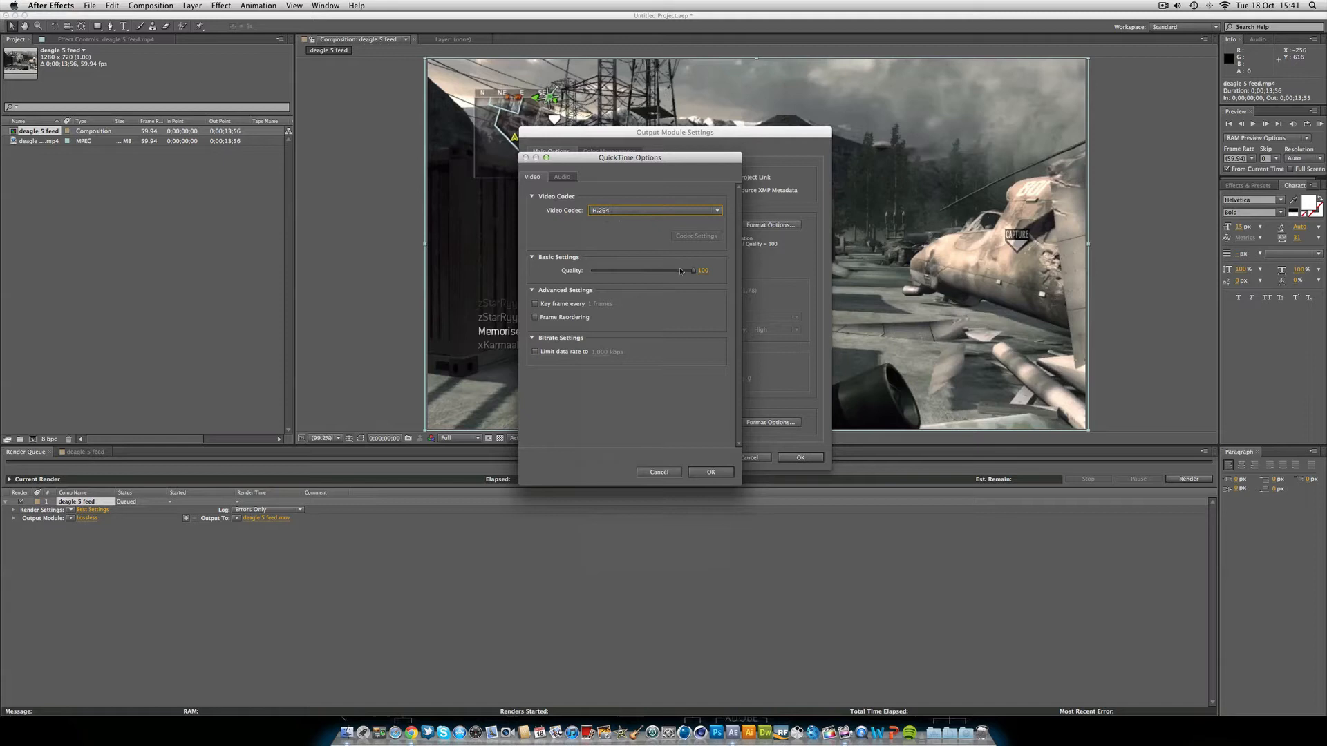
mouse_move(353, 726)
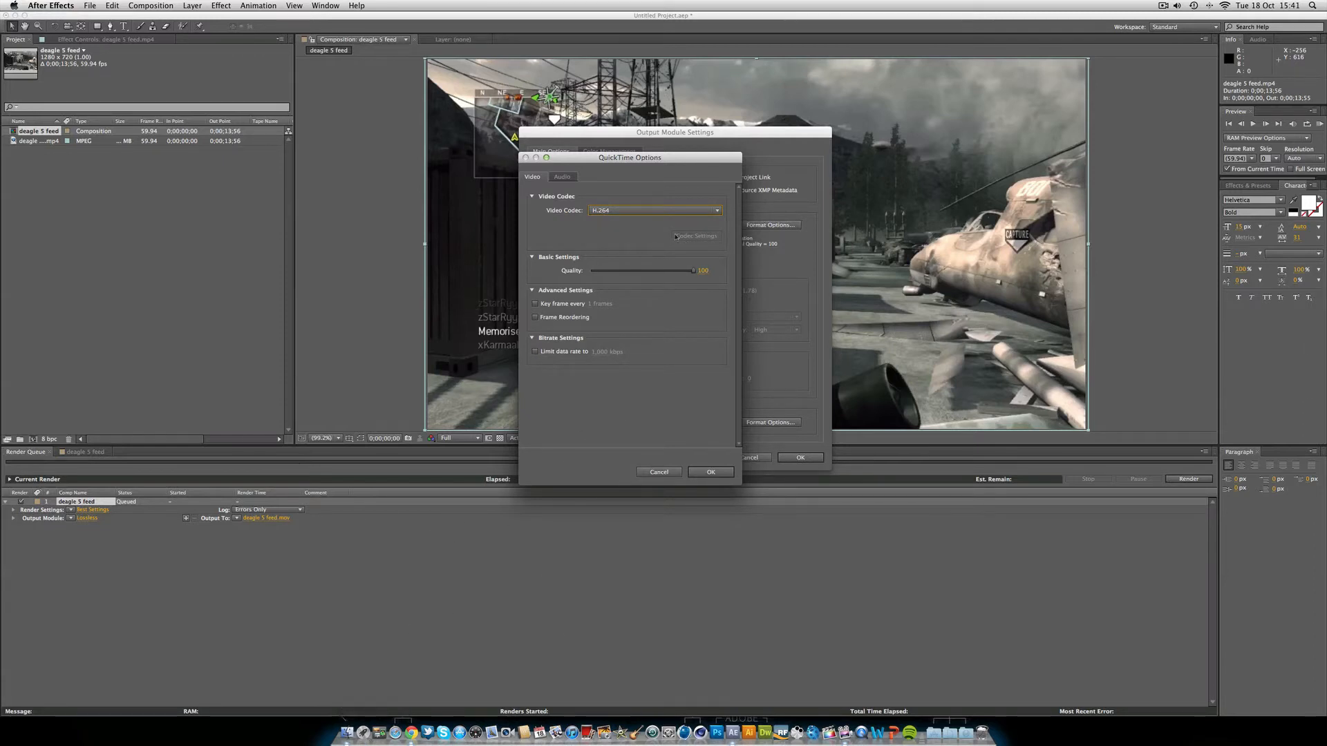
mouse_move(639, 380)
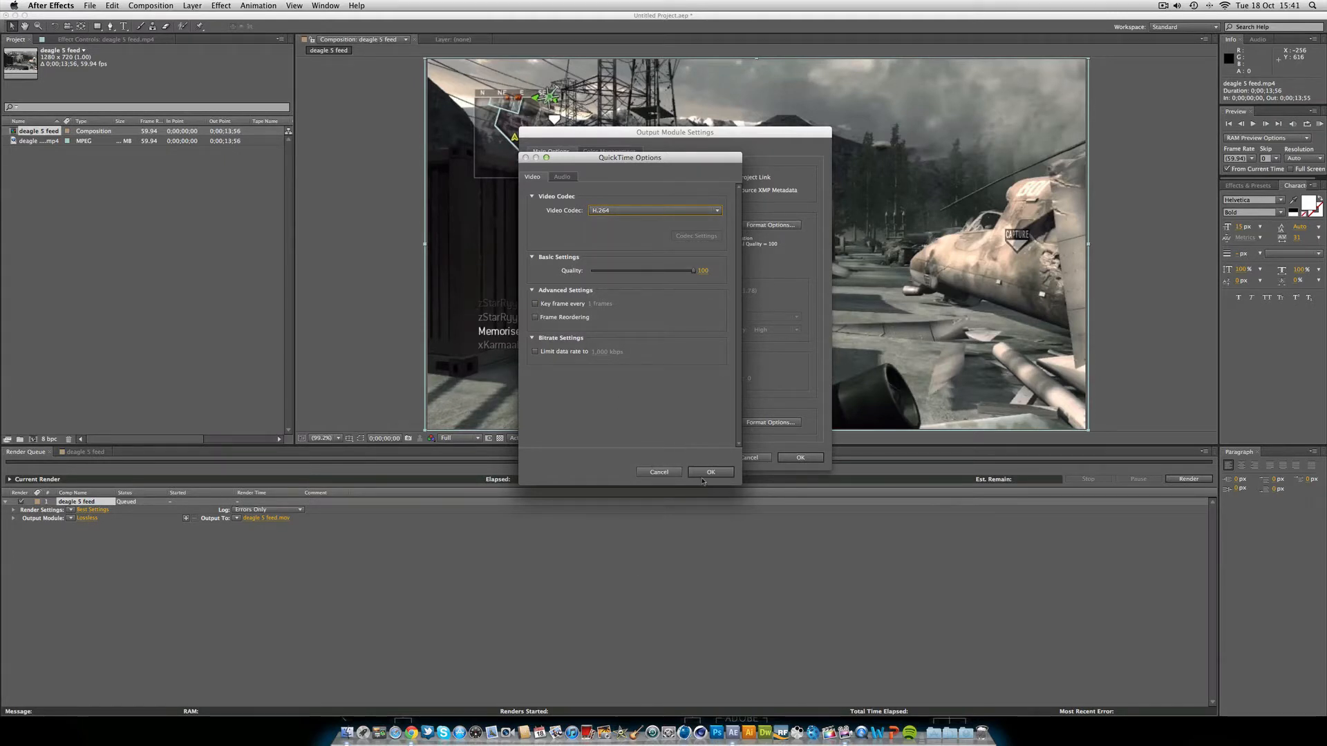
click(710, 473)
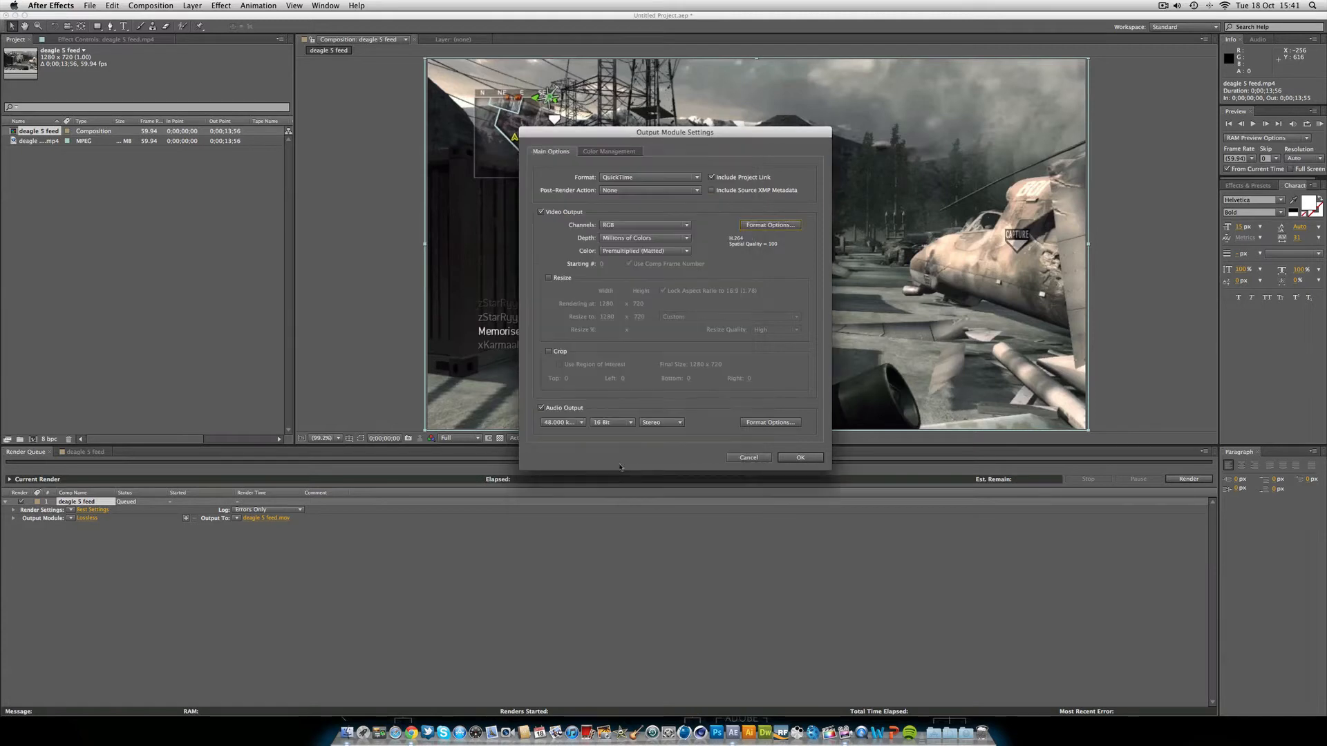
click(646, 250)
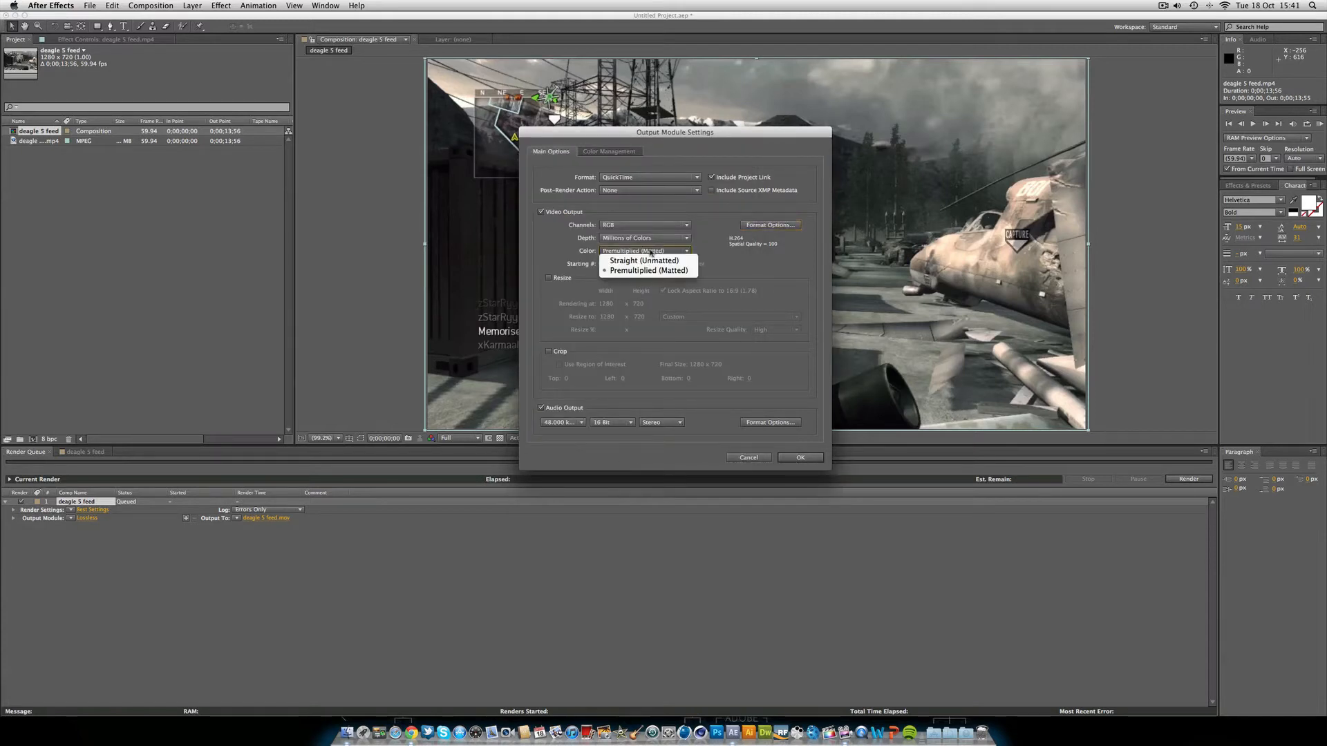
click(648, 269)
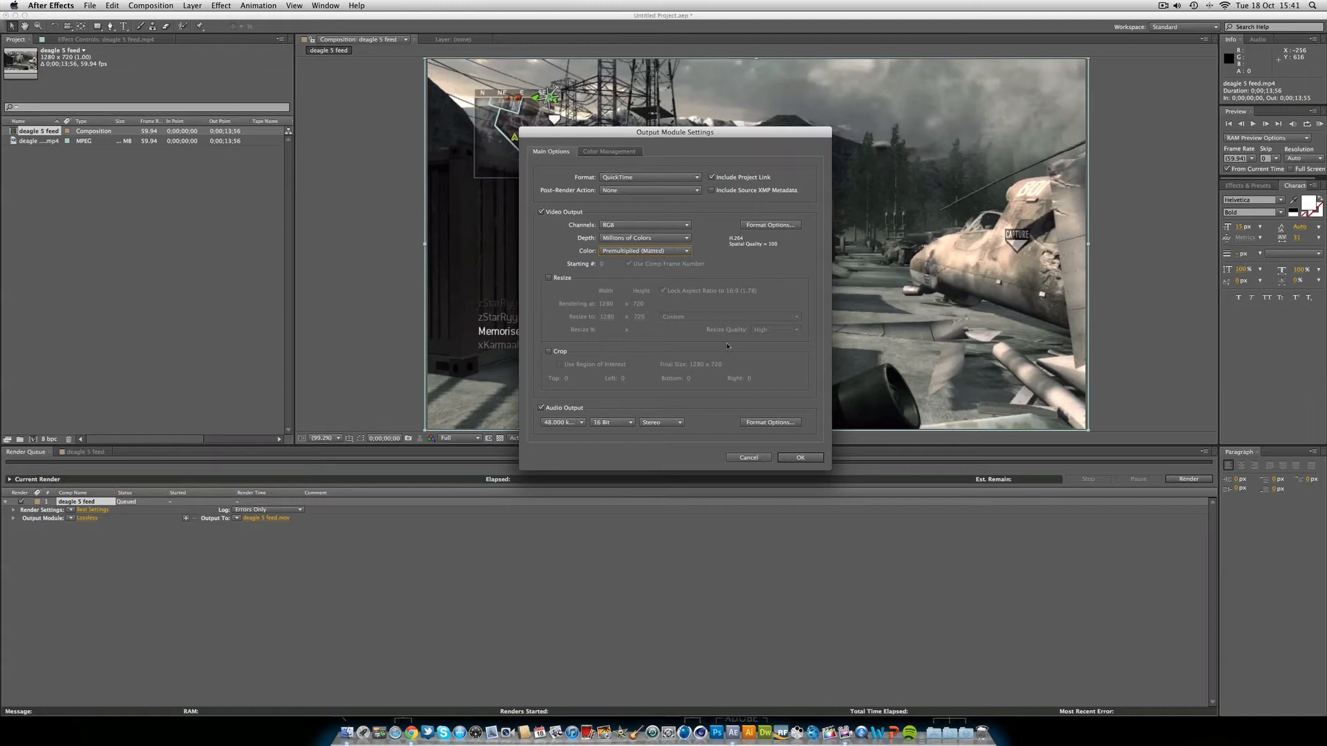
click(799, 458)
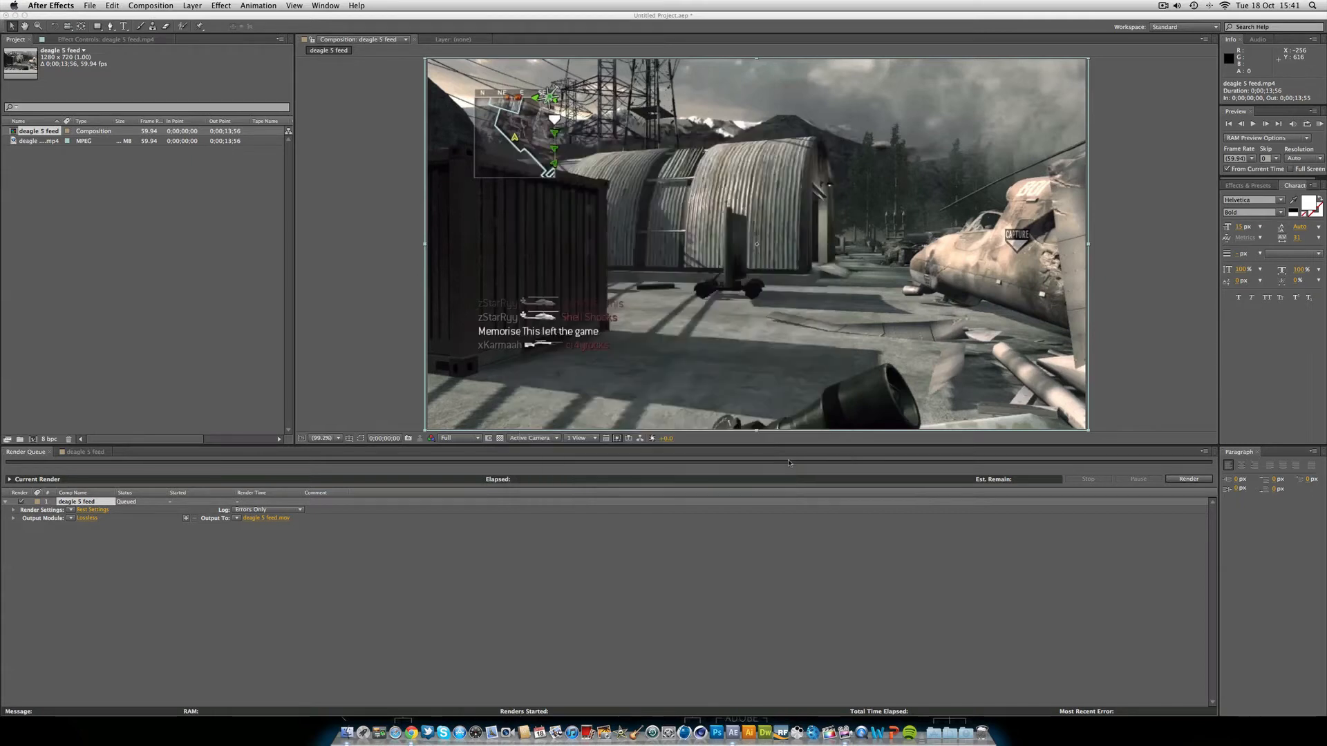
Step: Set Output To so the render saves as deagle 5 feed.mov on the Desktop
click(87, 519)
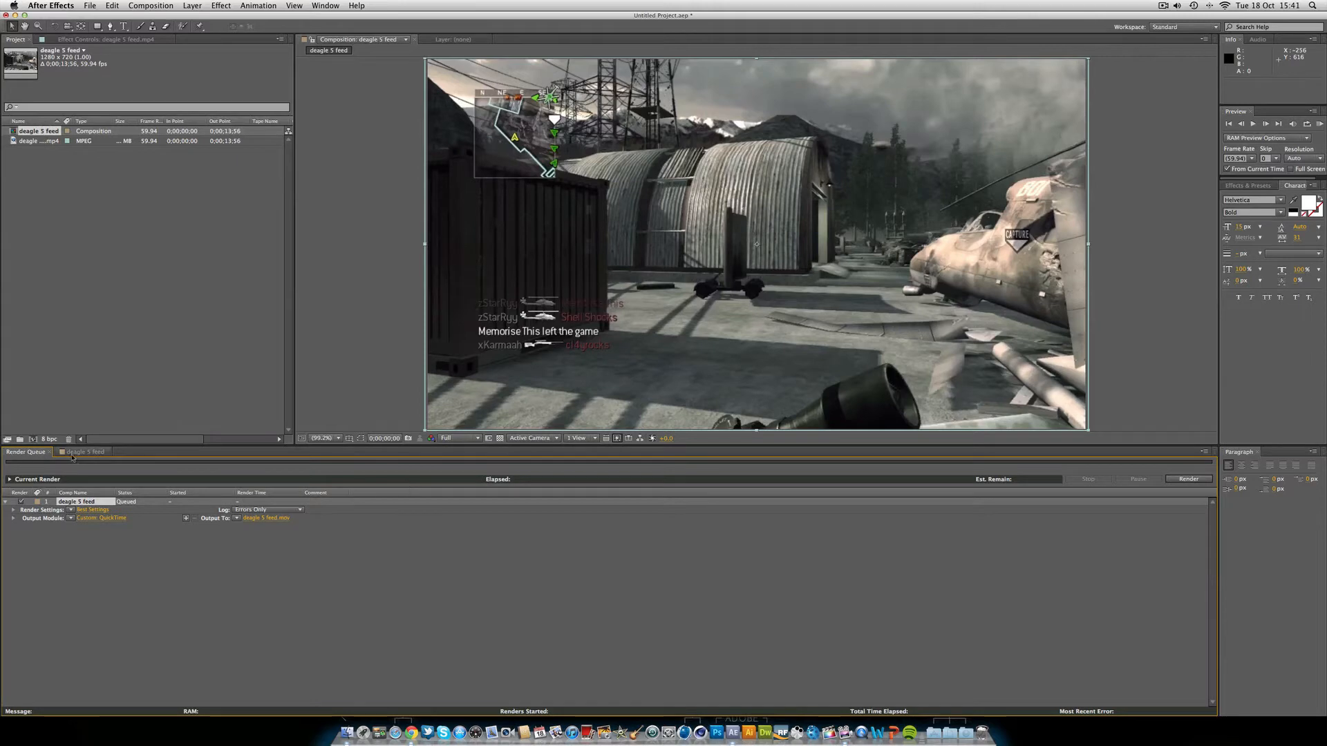
click(85, 450)
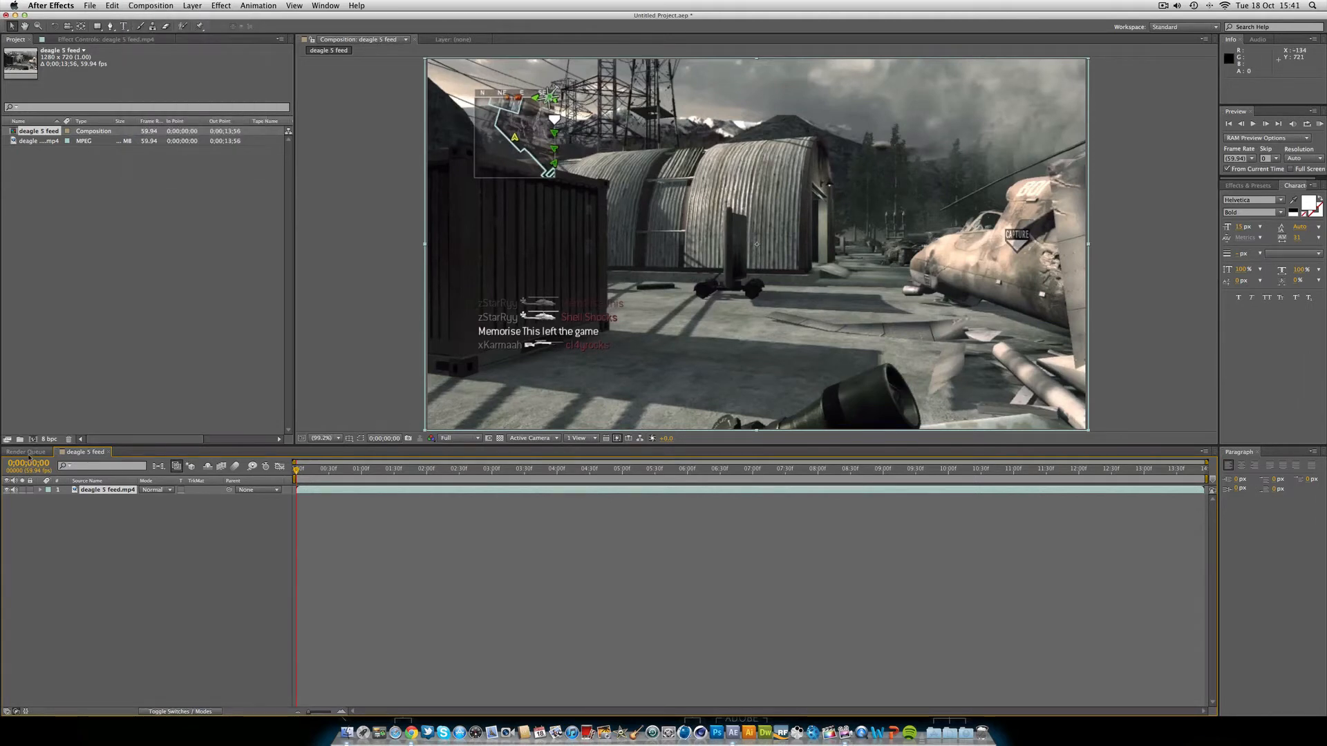
click(25, 451)
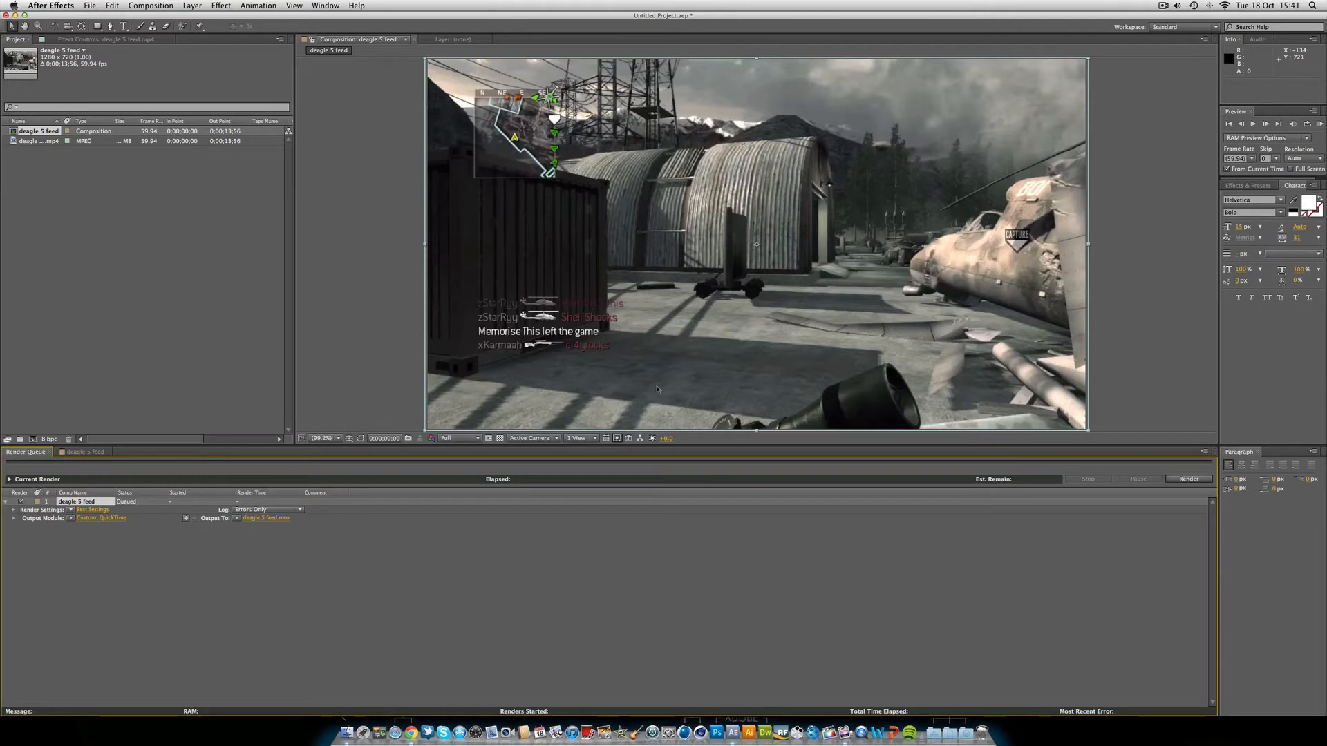
click(265, 518)
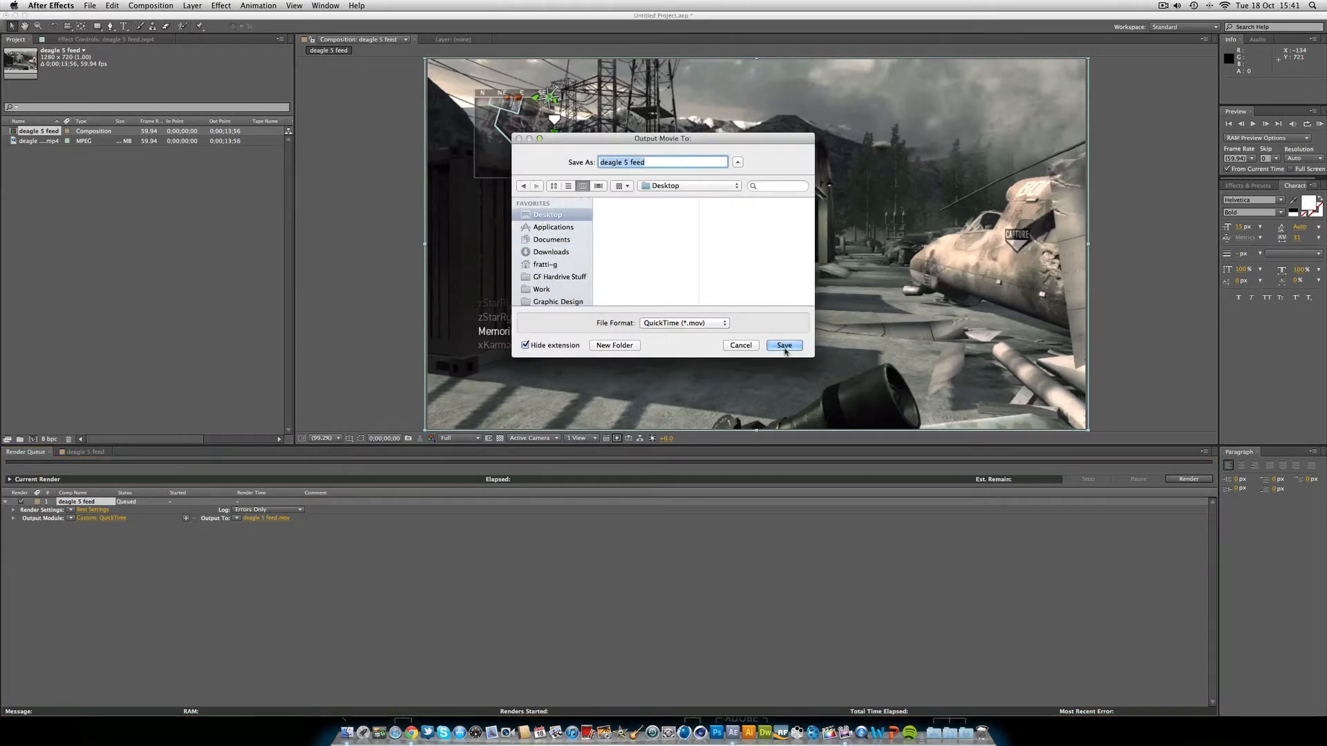
click(784, 345)
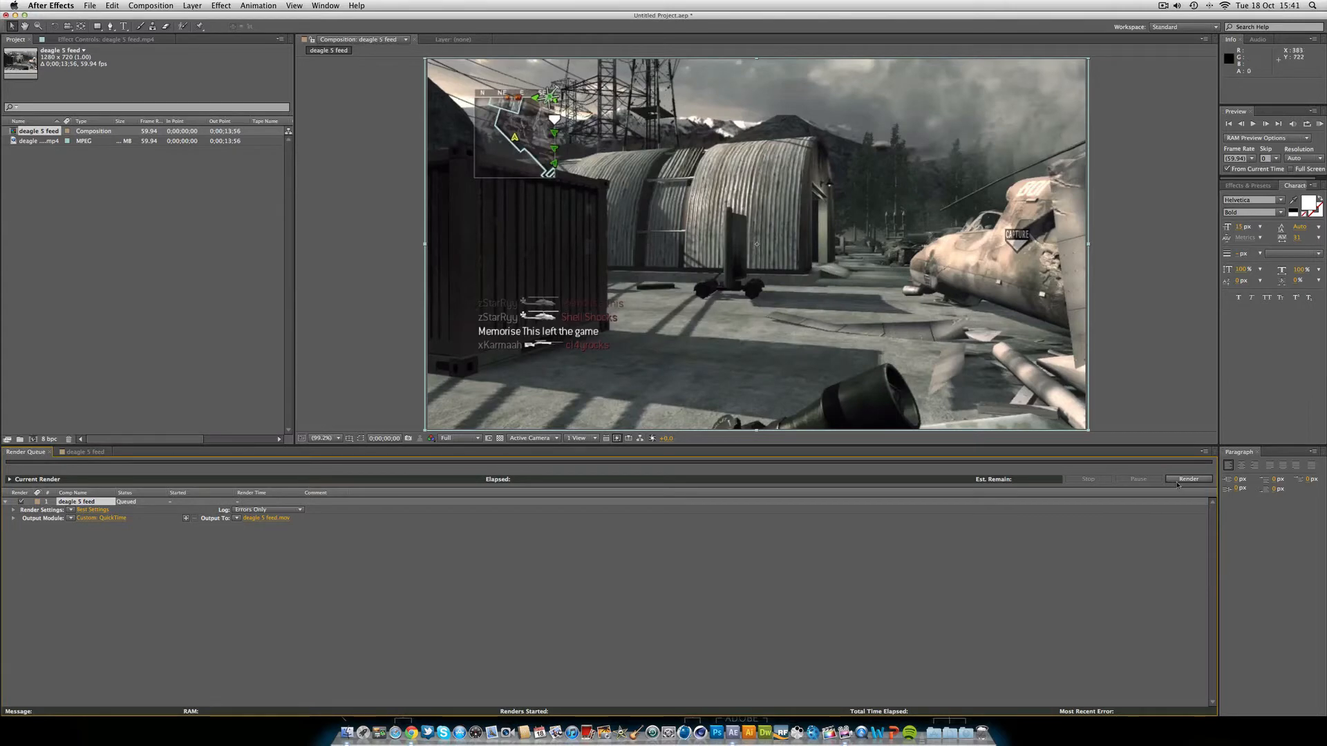
Step: Render the queued deagle 5 feed clip to completion, then quit After Effects
click(1189, 480)
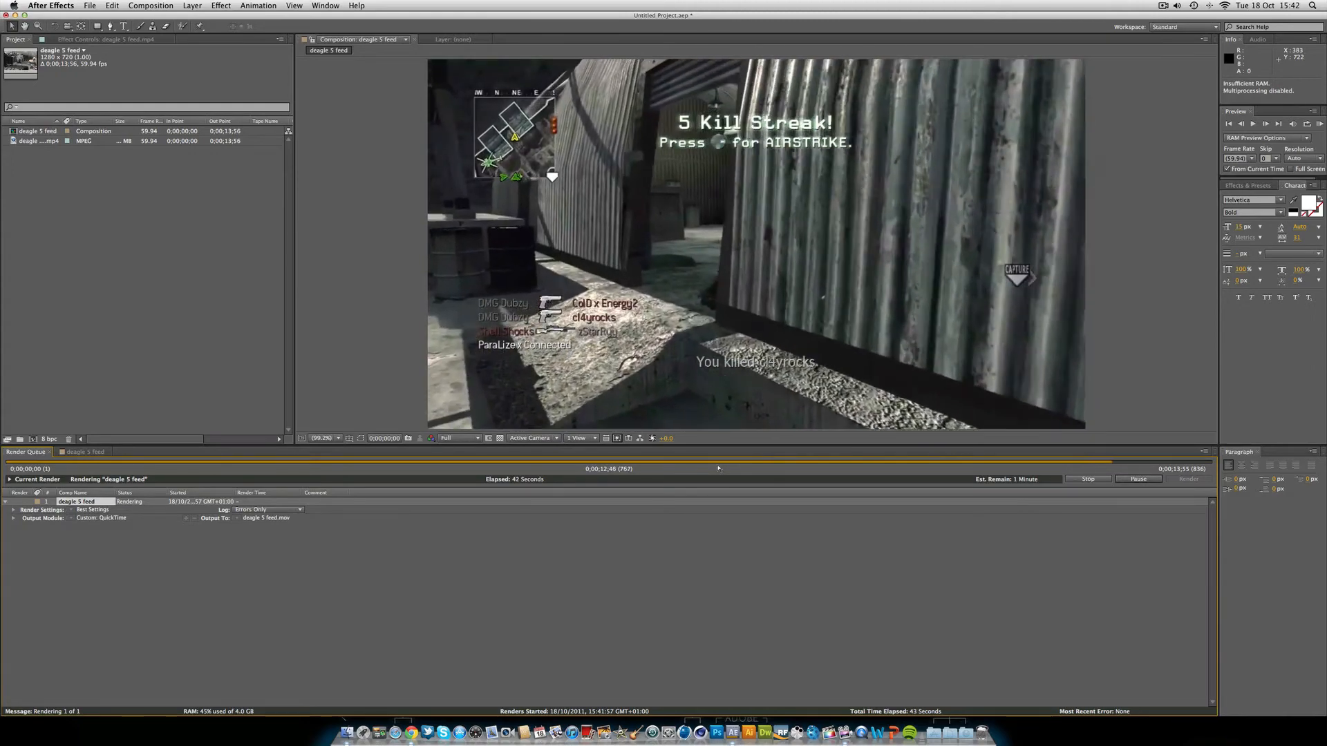
right_click(416, 733)
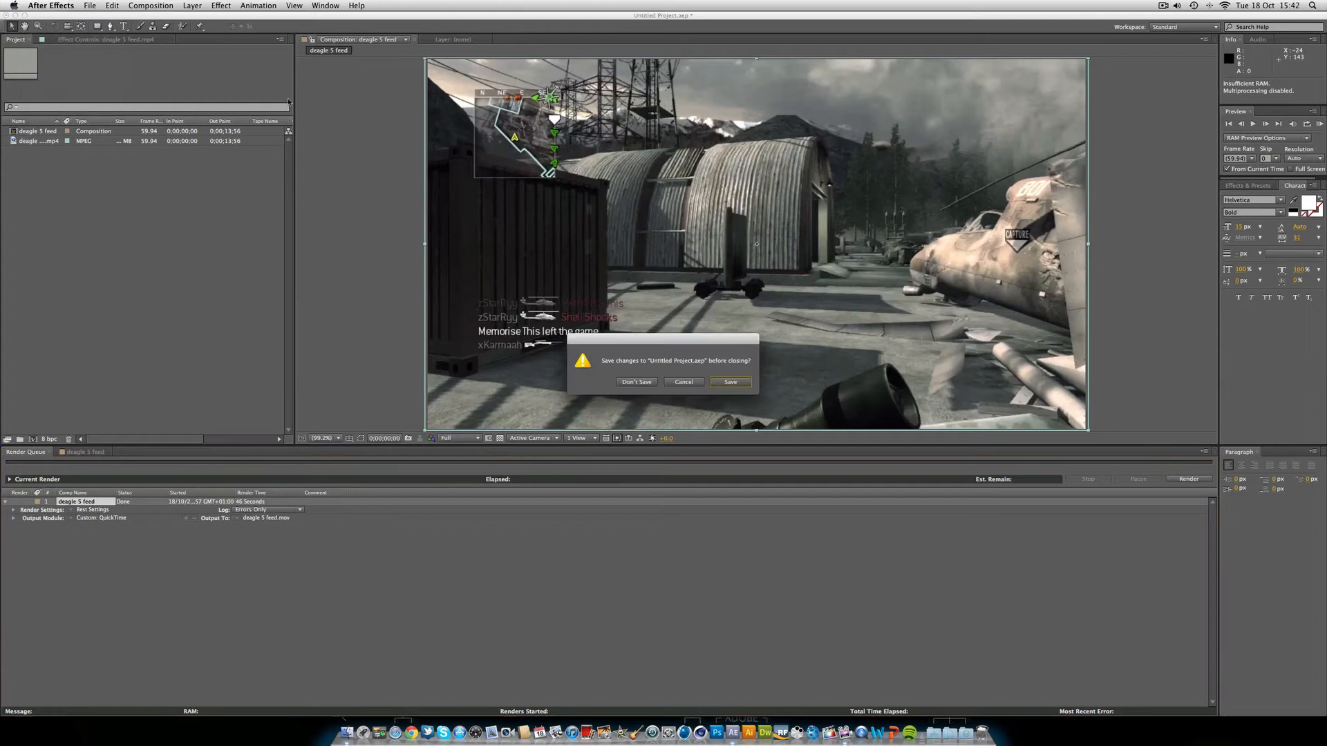
Step: Quit without saving the project and close the raw clips Finder window
click(636, 381)
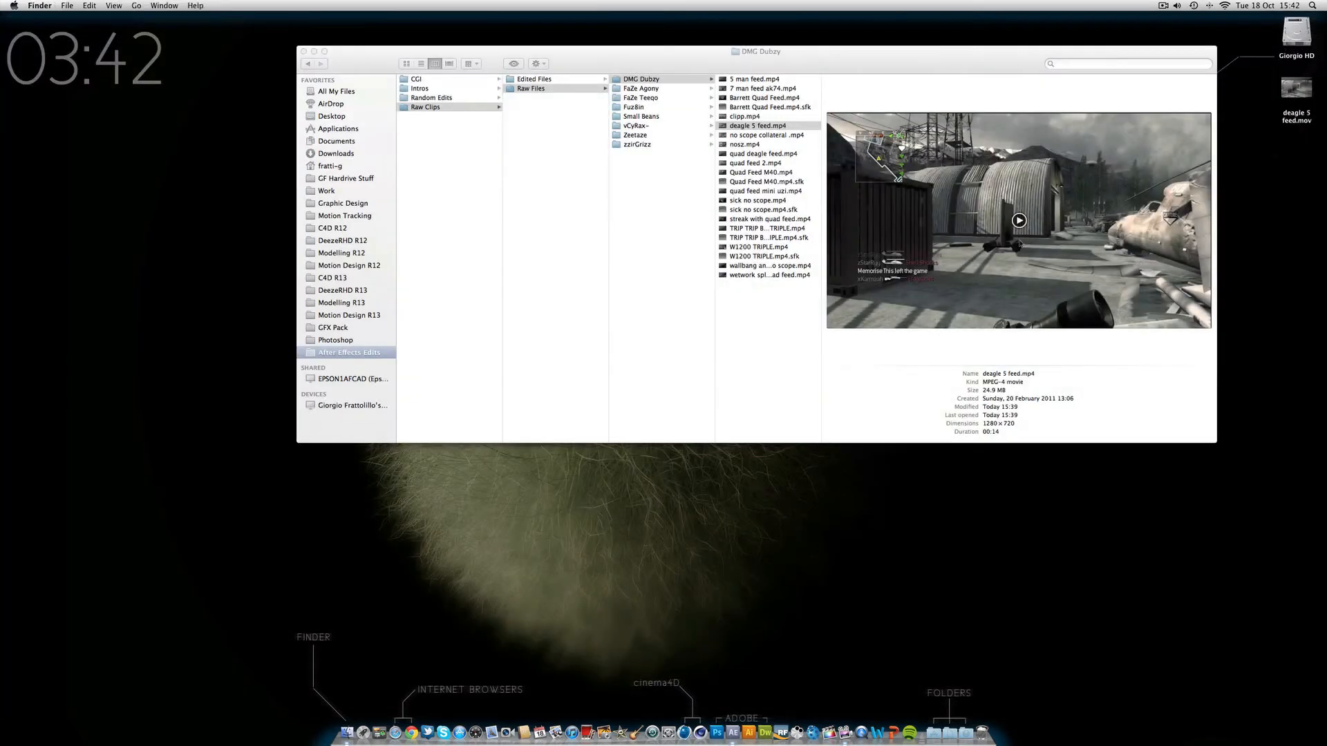
click(303, 51)
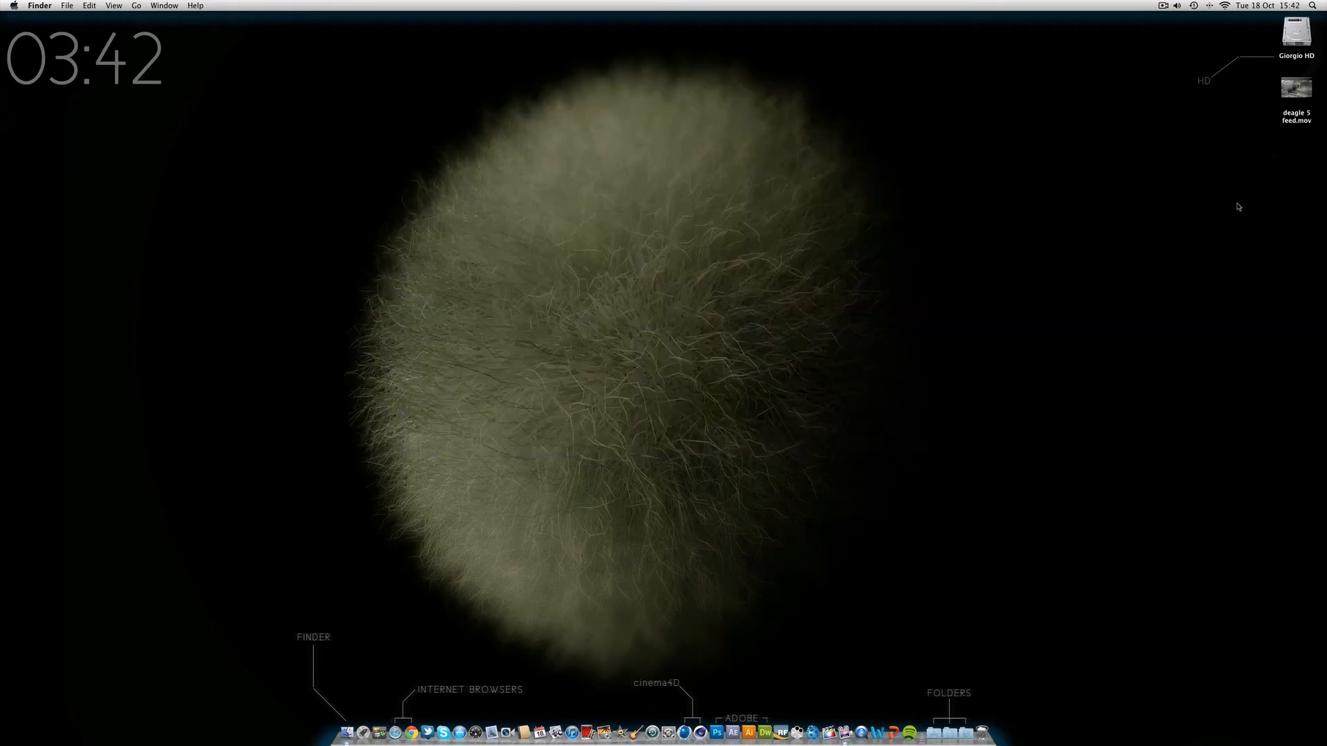
mouse_move(1198, 194)
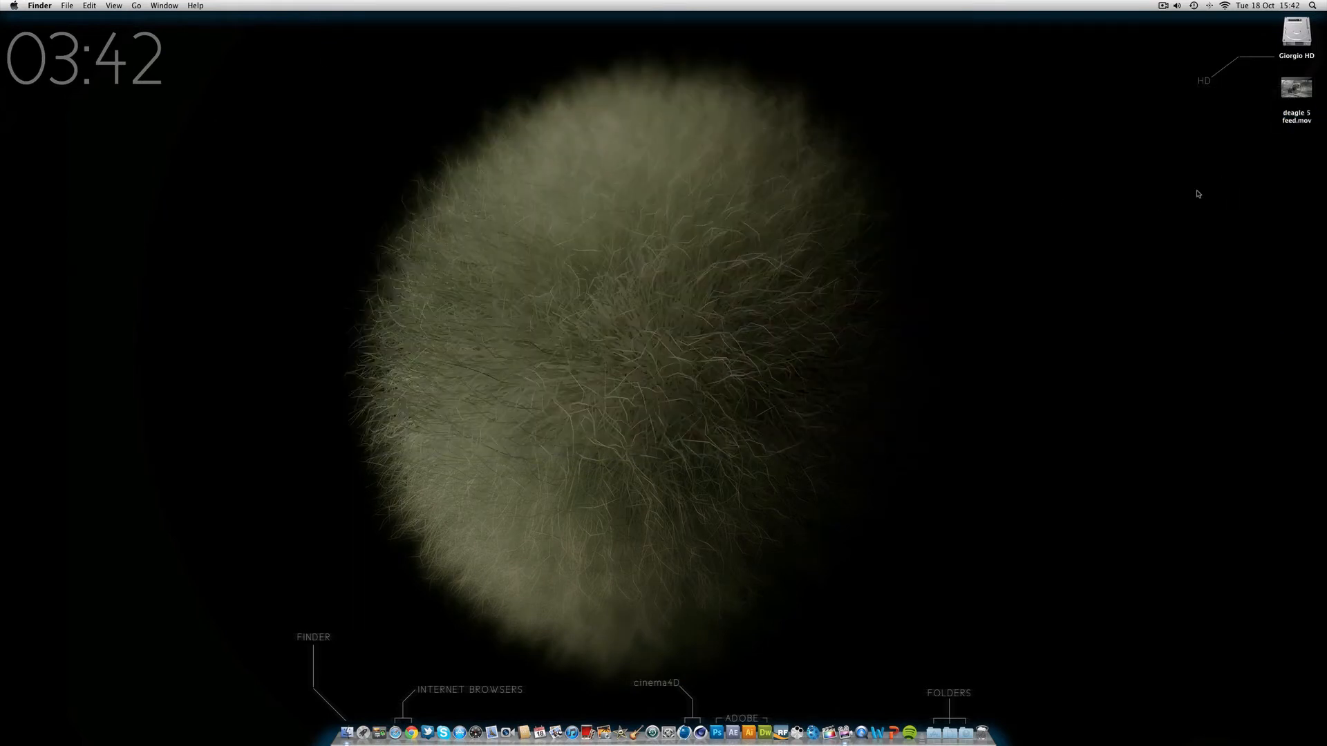
right_click(1295, 87)
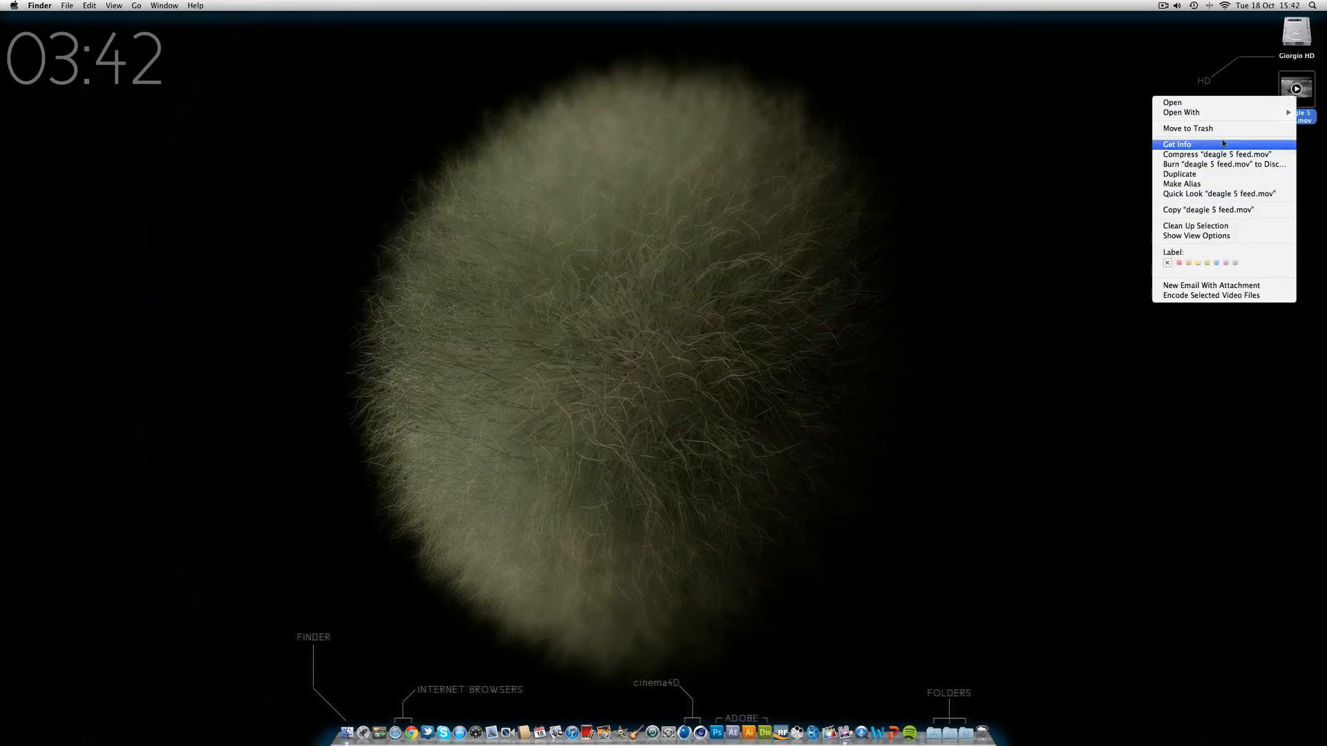
click(1176, 143)
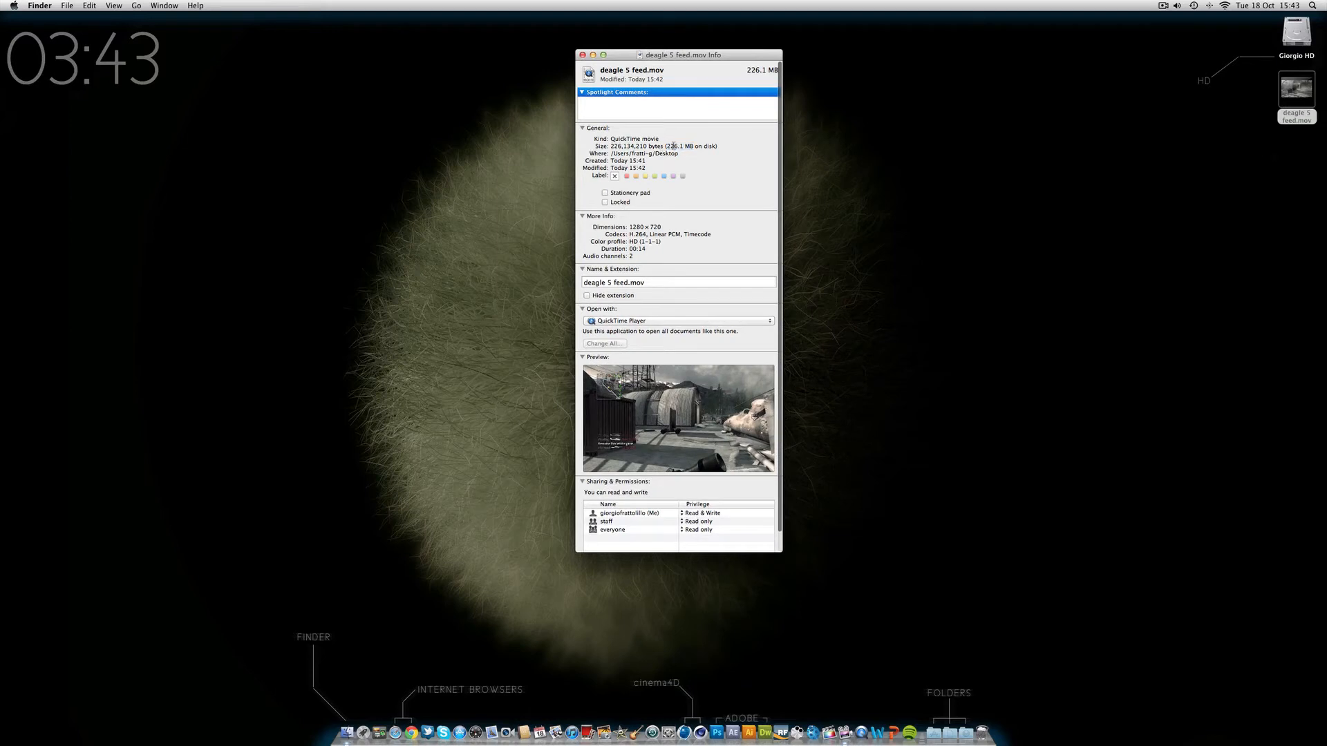
click(583, 54)
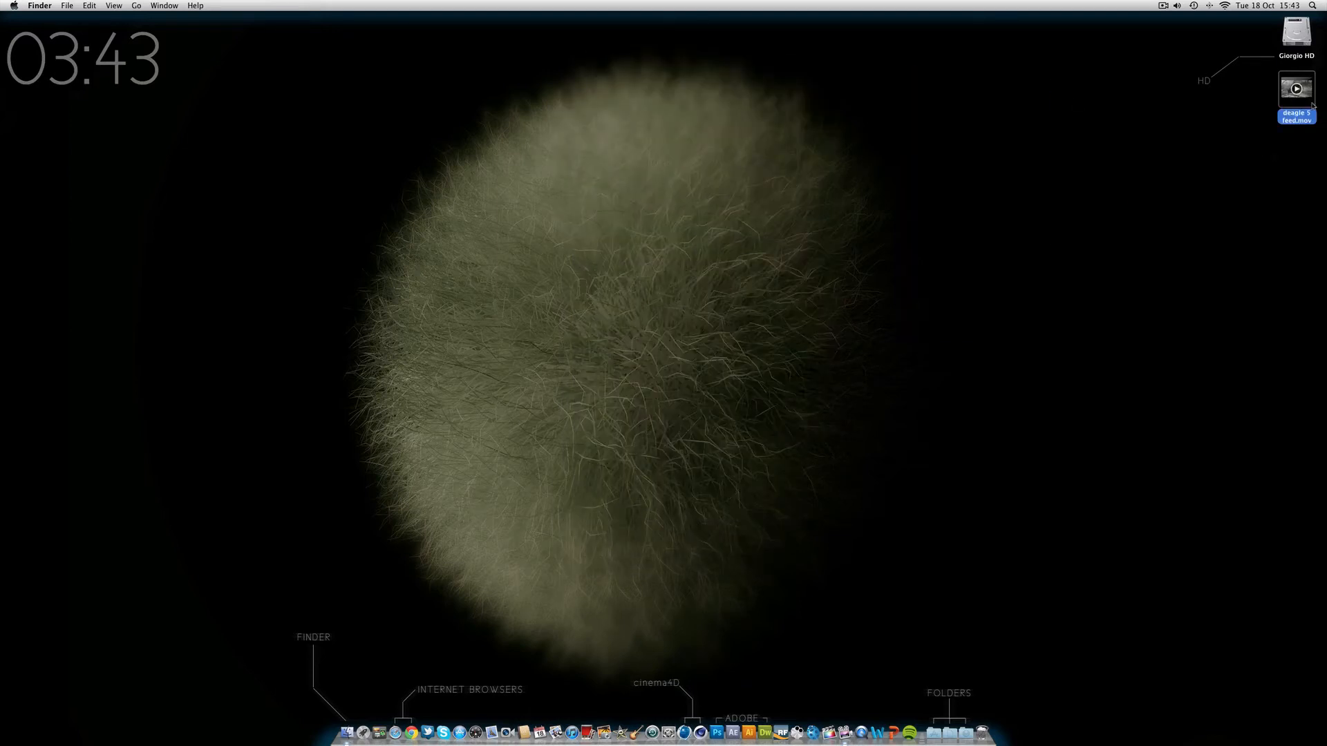
mouse_move(1273, 141)
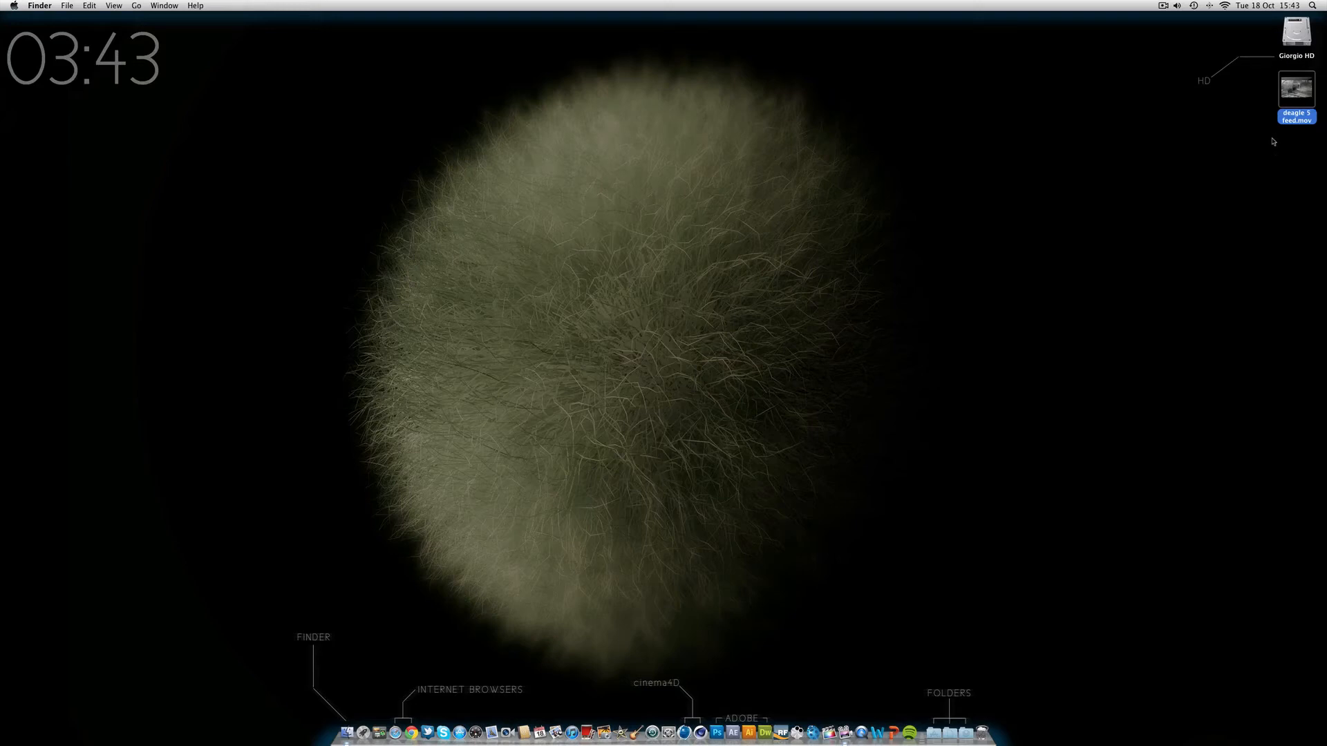
mouse_move(1278, 141)
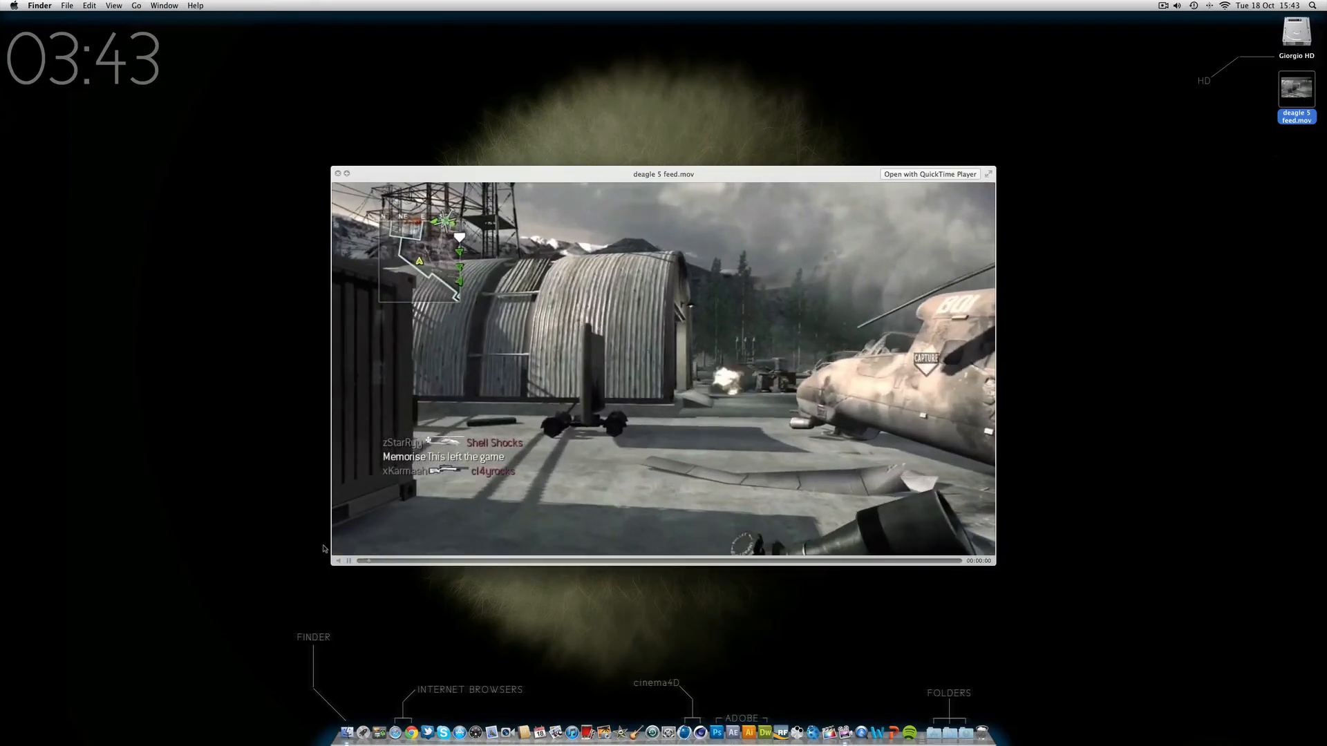
click(337, 560)
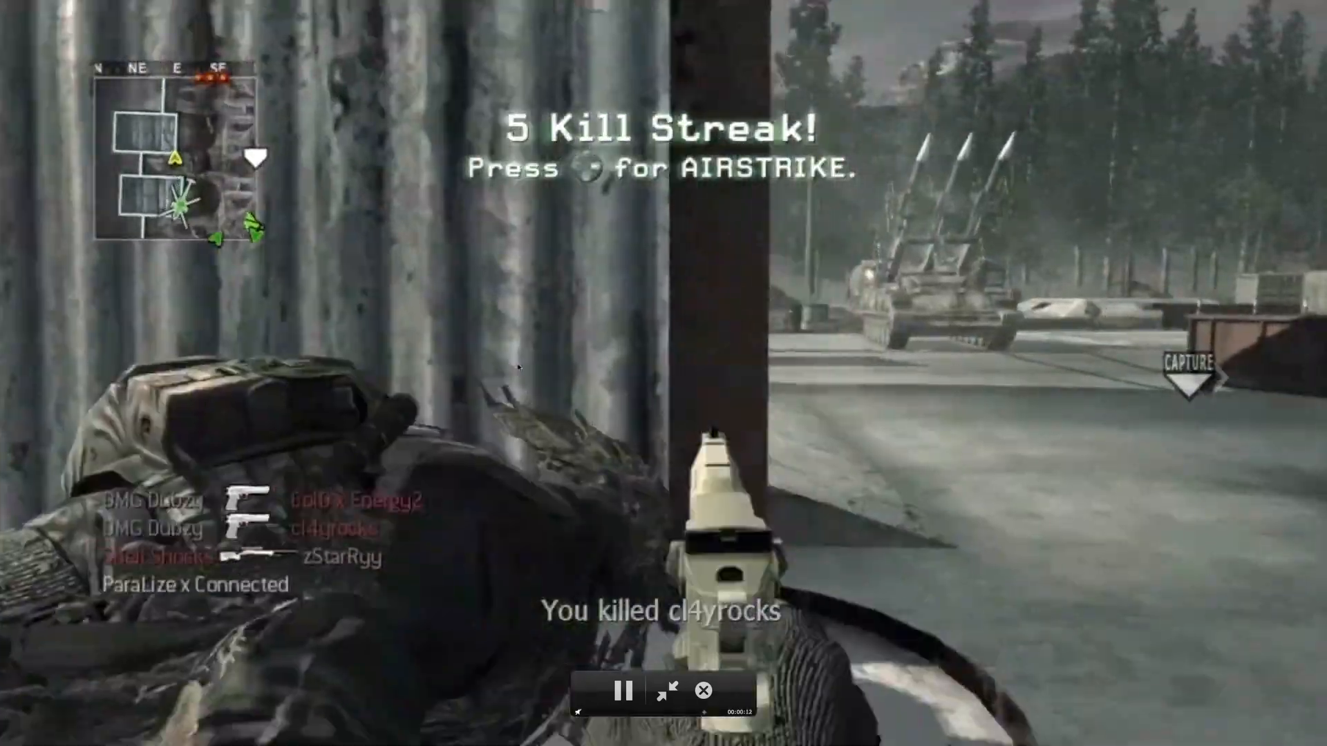
click(667, 691)
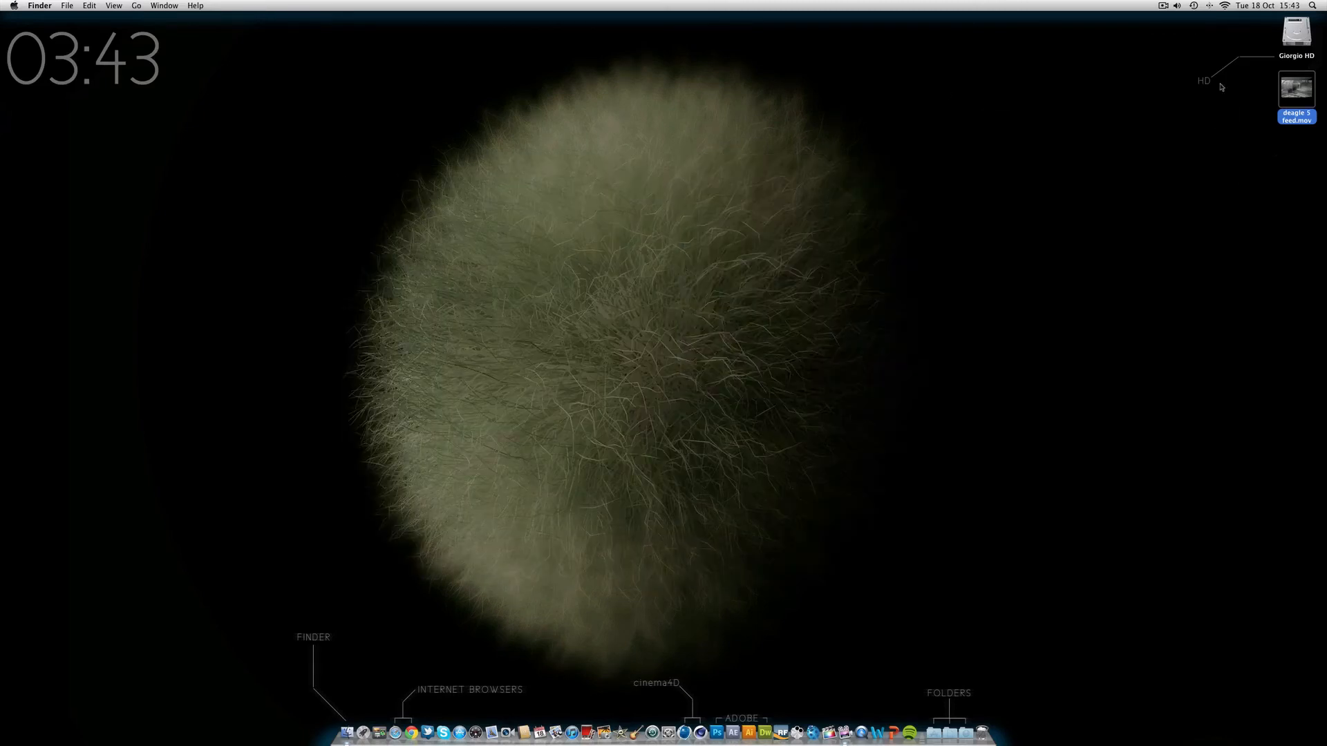
Step: Remove the rendered deagle 5 feed.mov from the desktop
right_click(1296, 91)
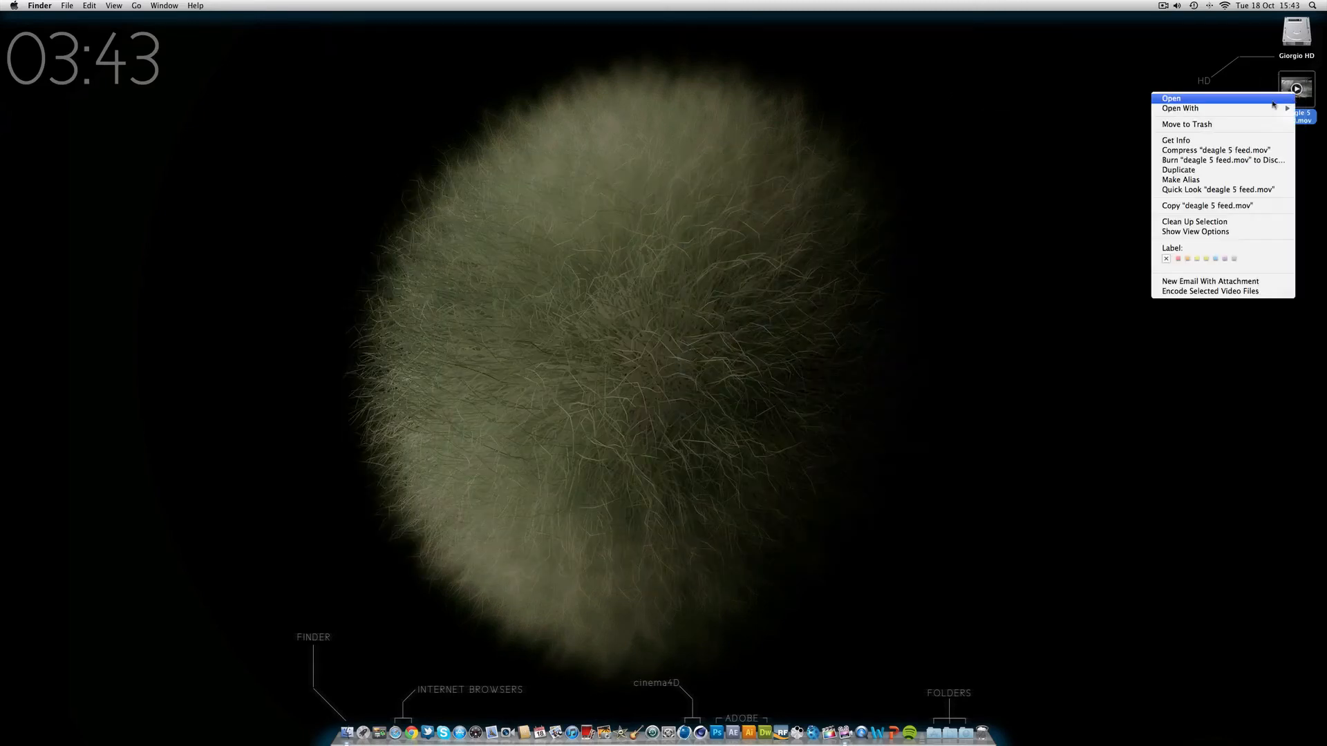
click(944, 154)
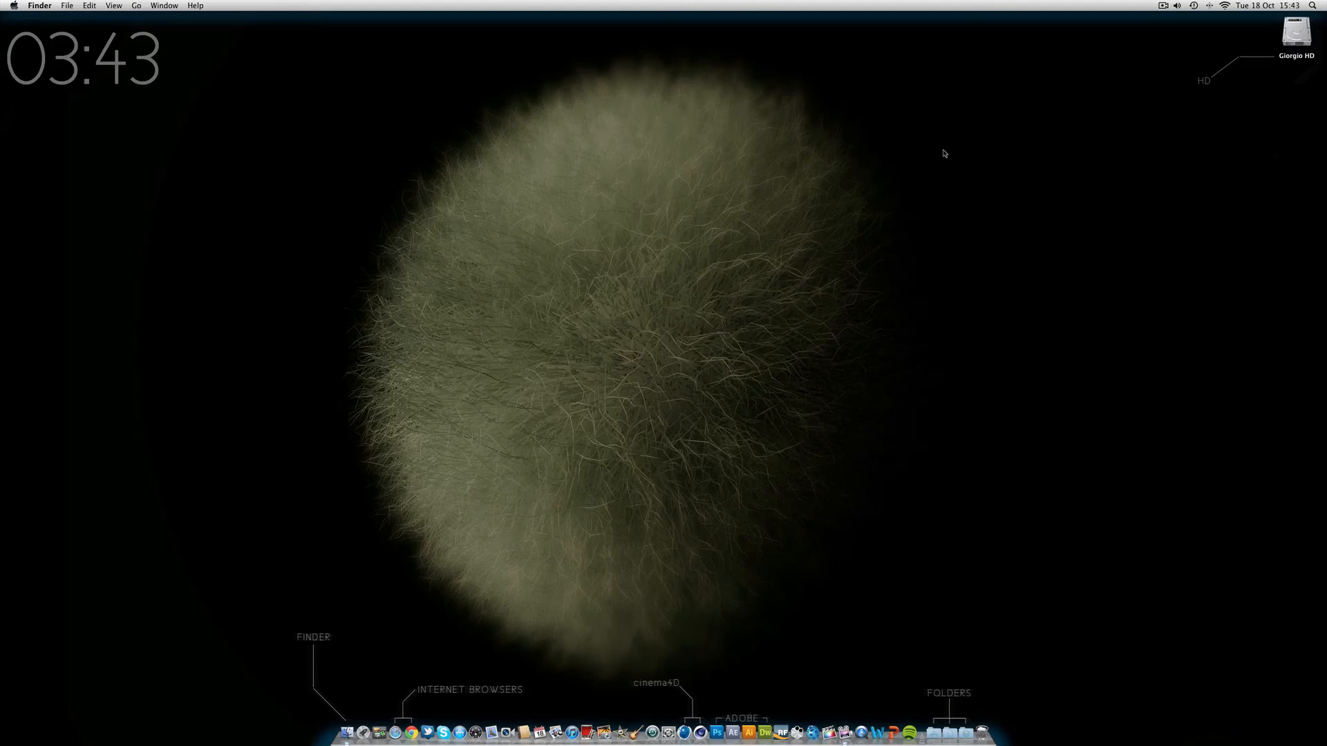
mouse_move(397, 257)
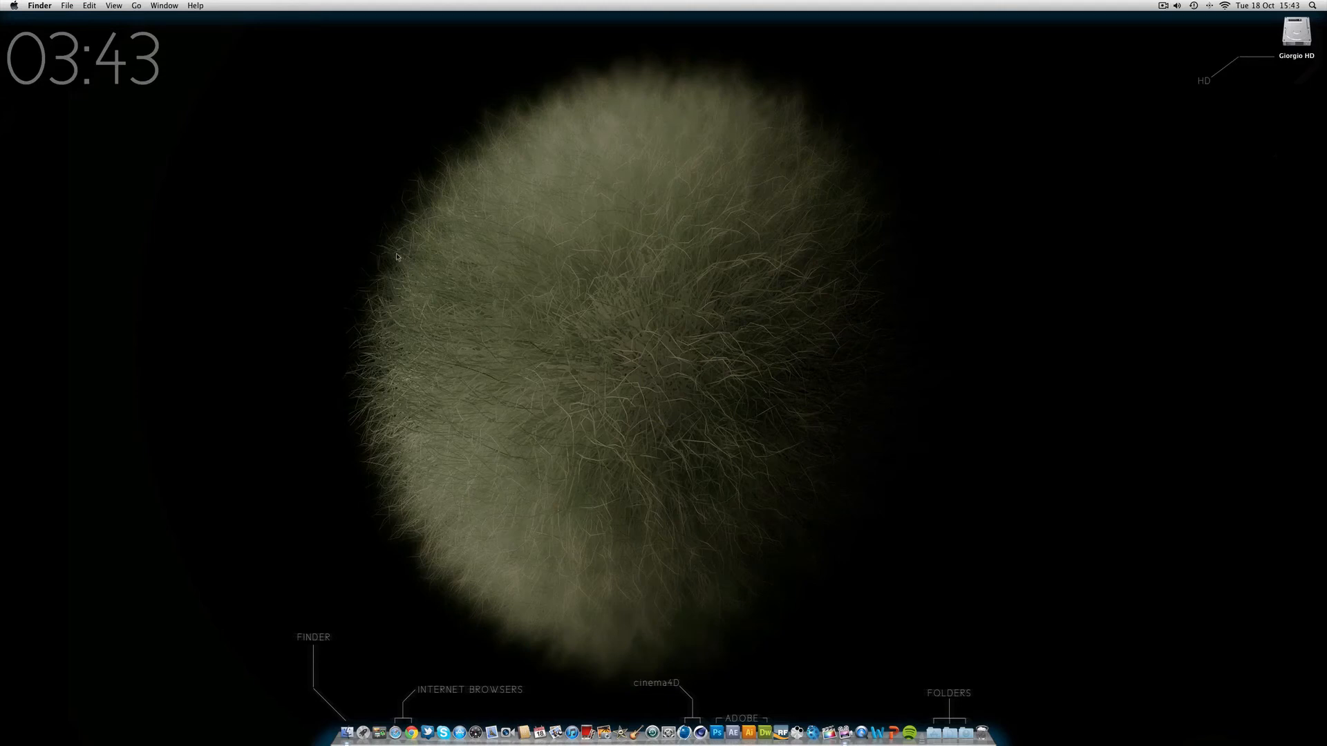
mouse_move(376, 499)
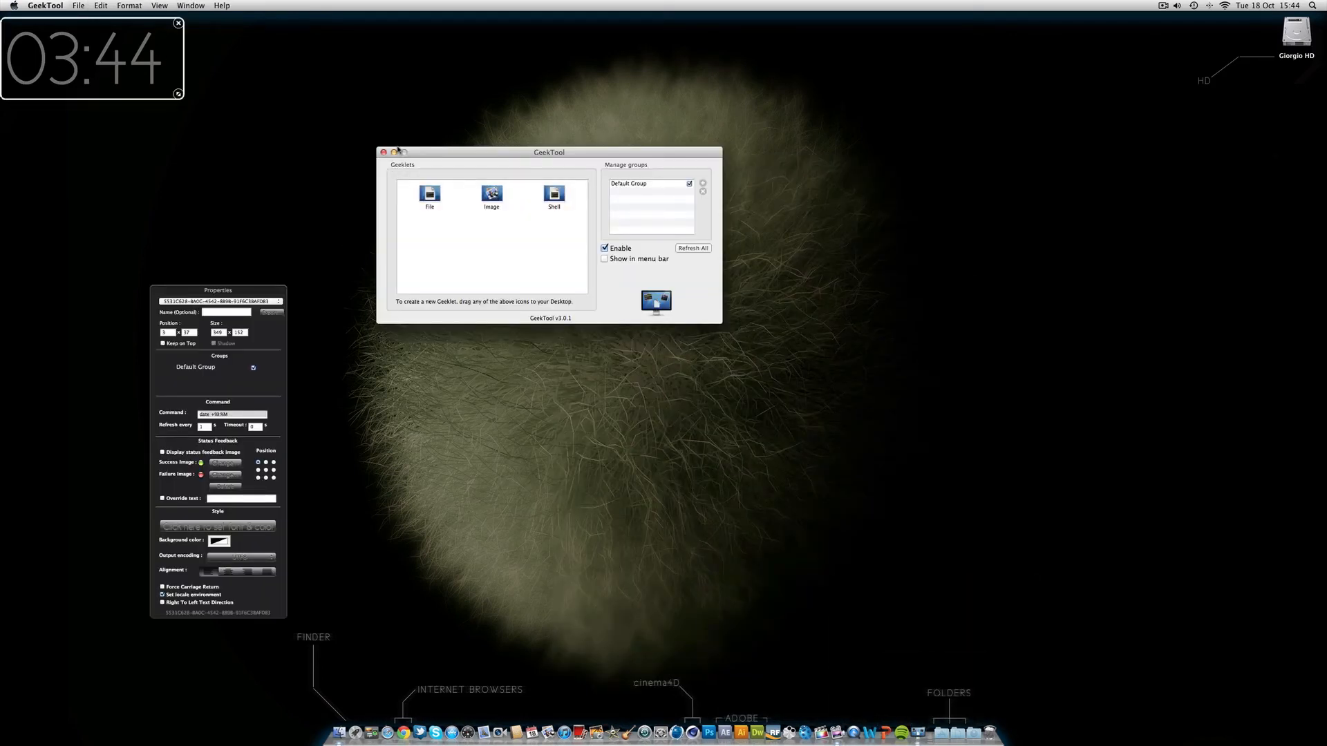
Step: Close the GeekTool geeklet settings window
click(383, 152)
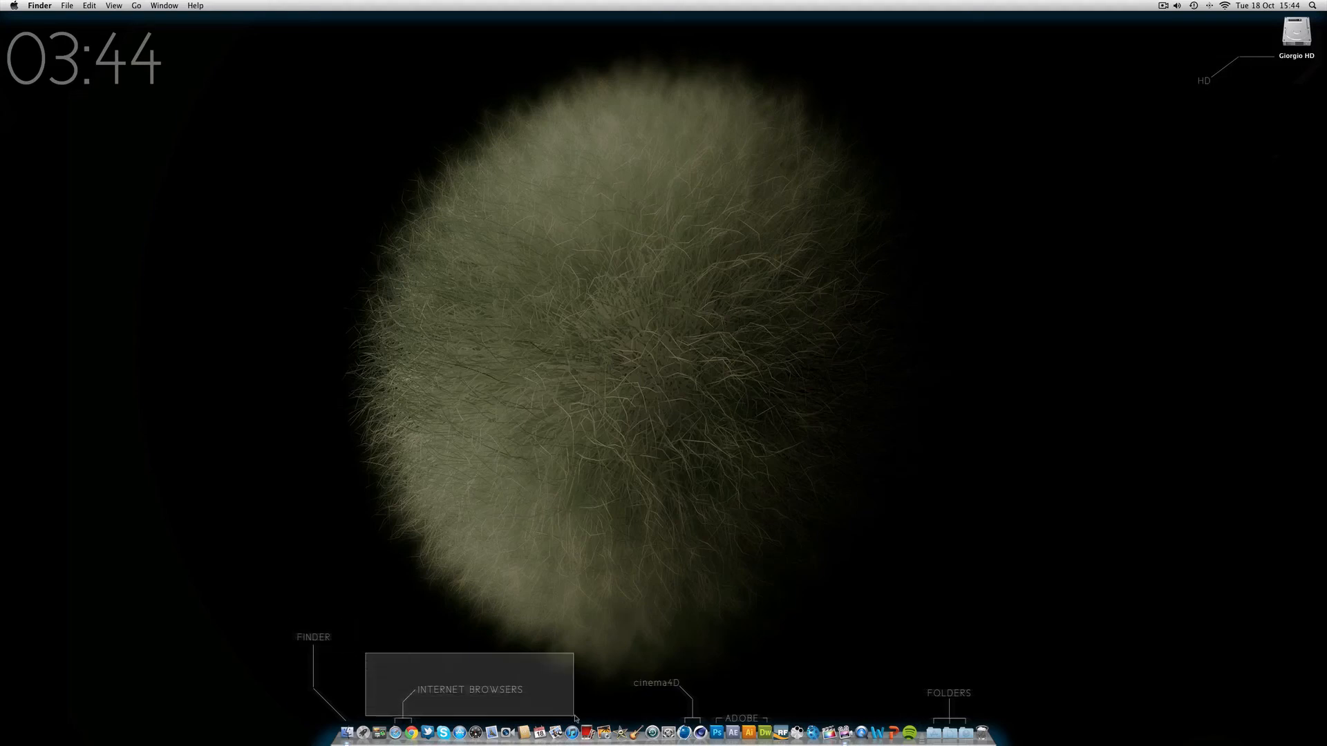
mouse_move(939, 593)
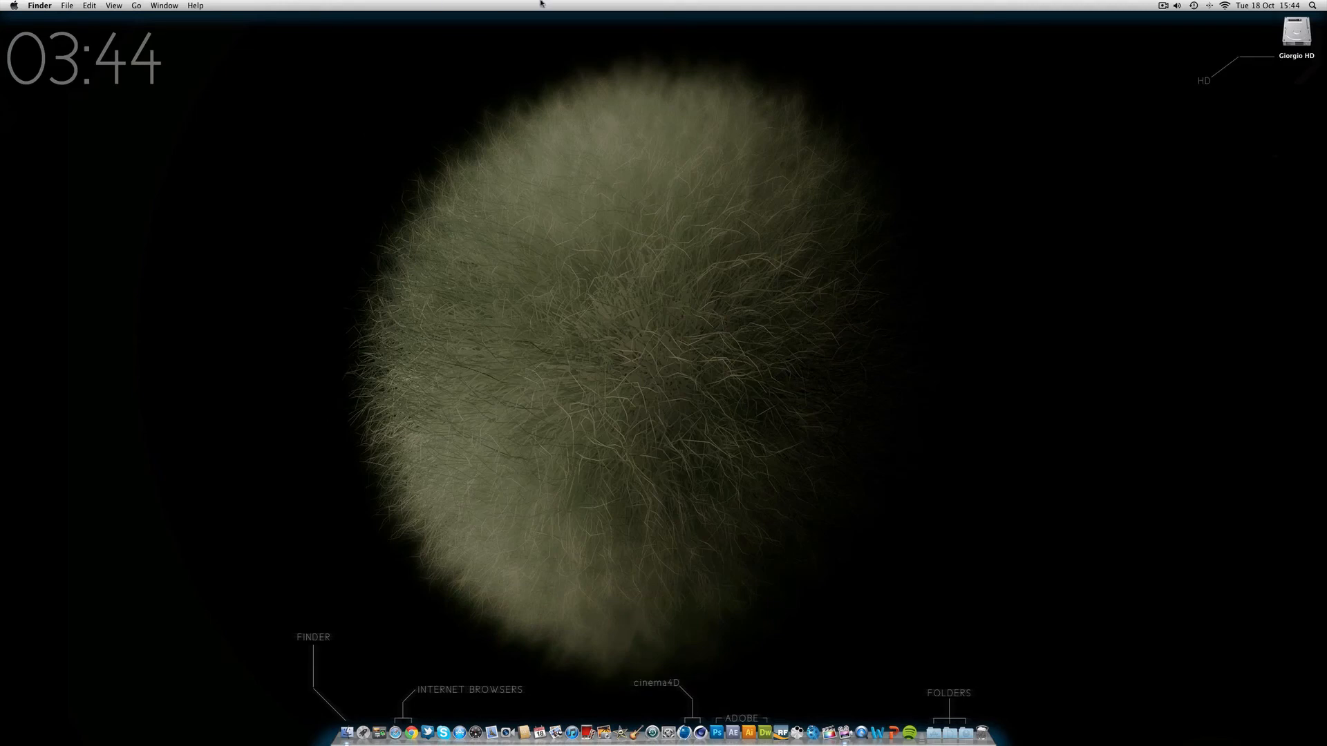
mouse_move(782, 476)
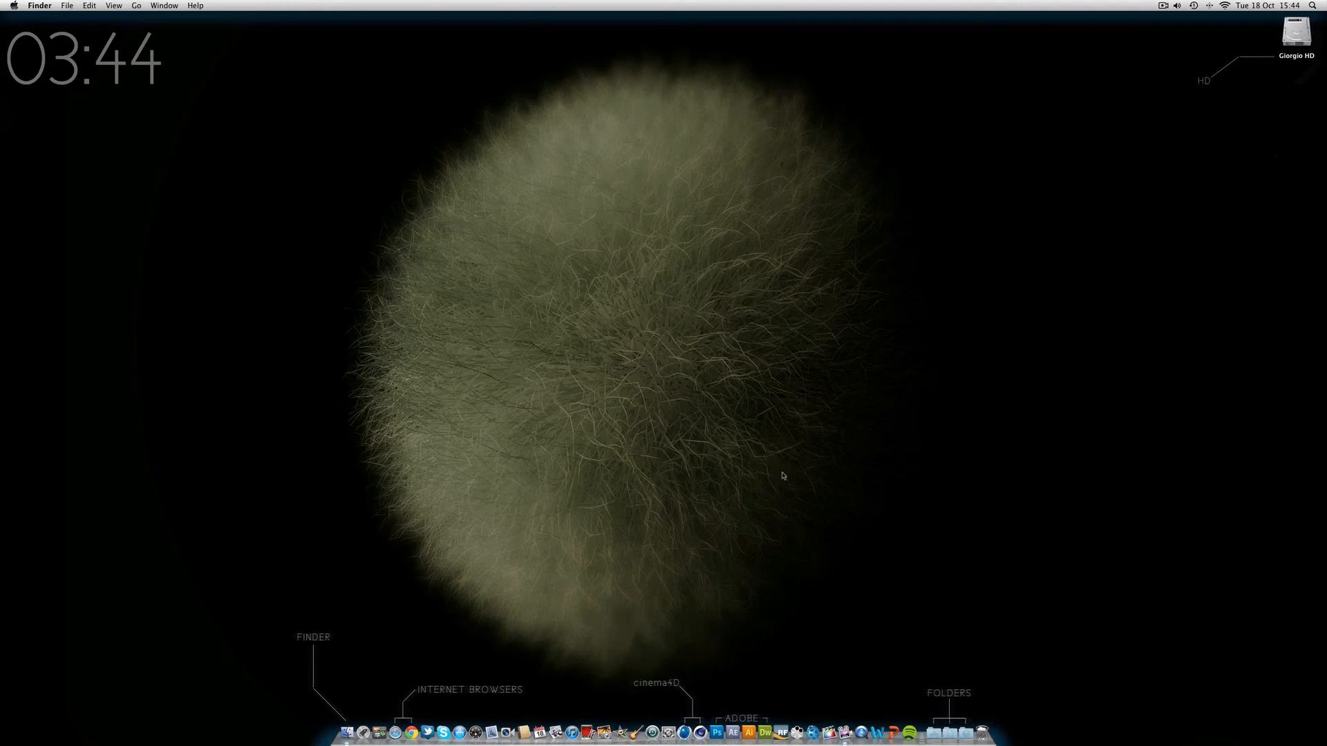
mouse_move(619, 507)
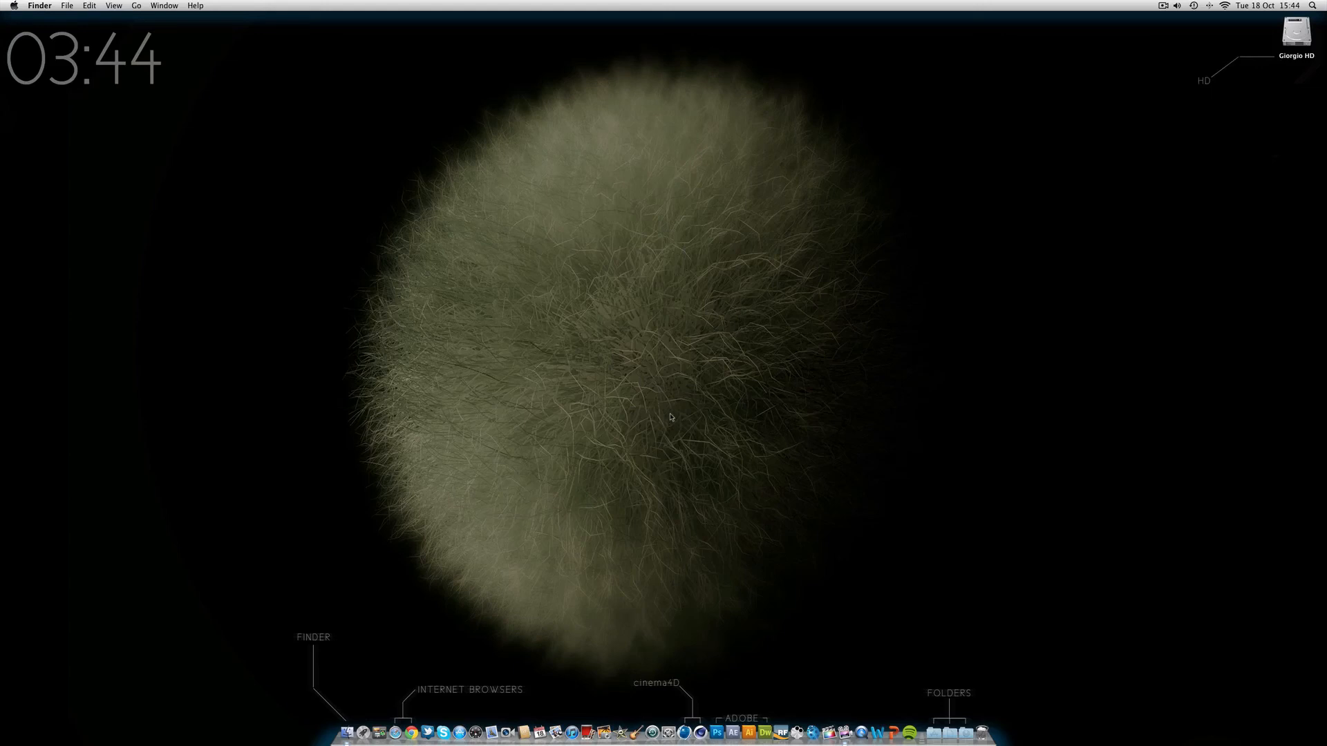
mouse_move(626, 131)
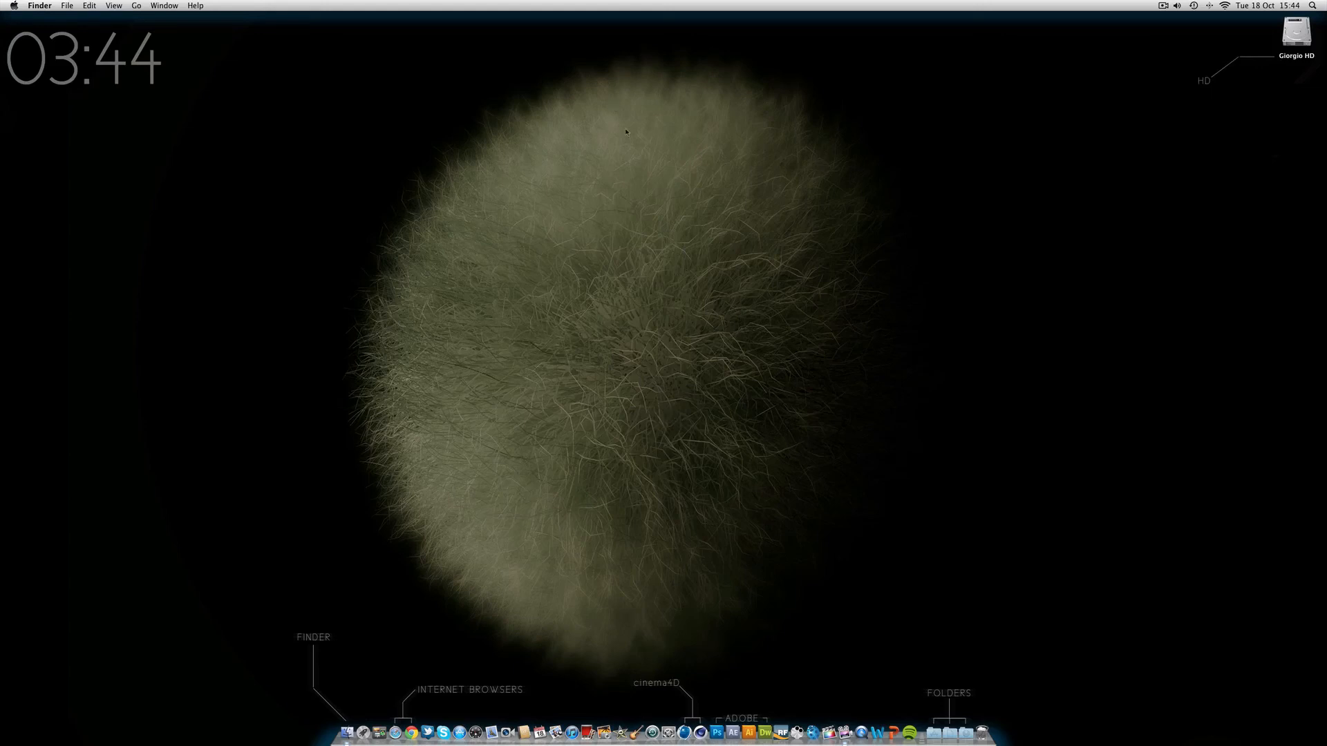
mouse_move(848, 500)
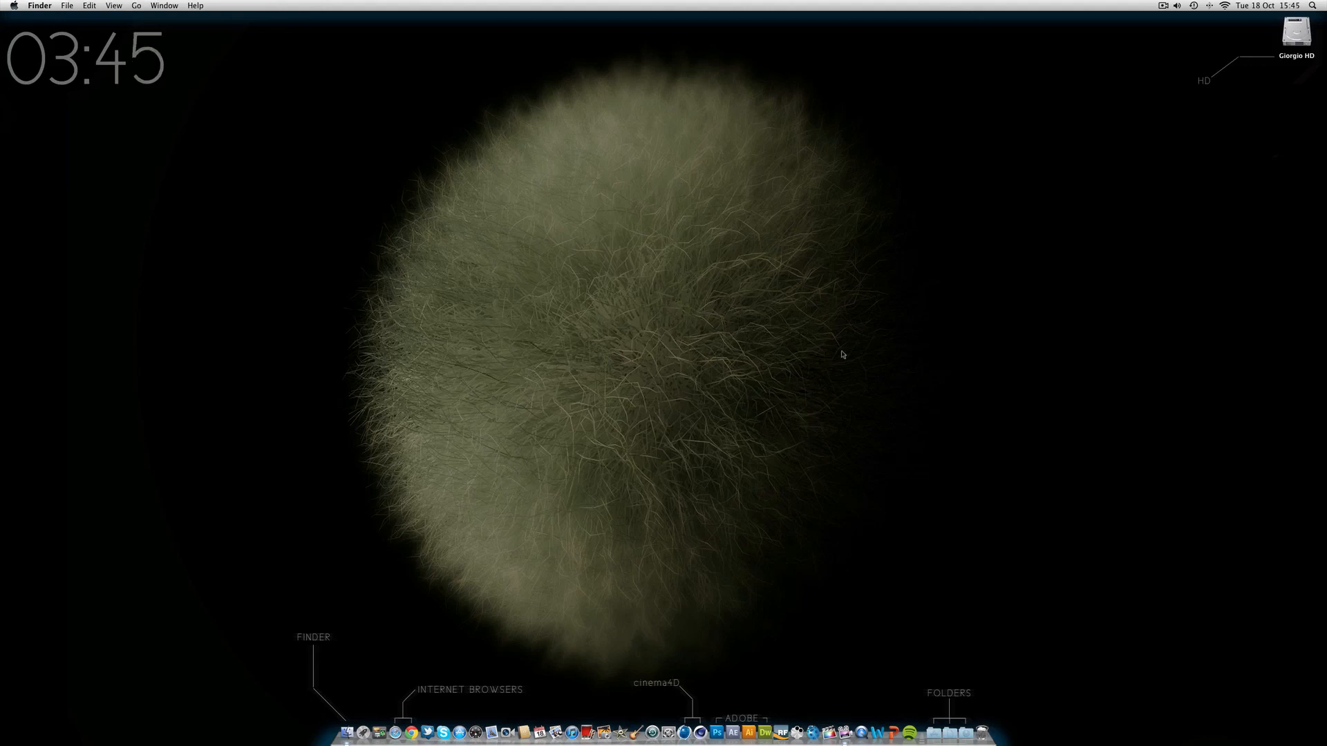
mouse_move(642, 194)
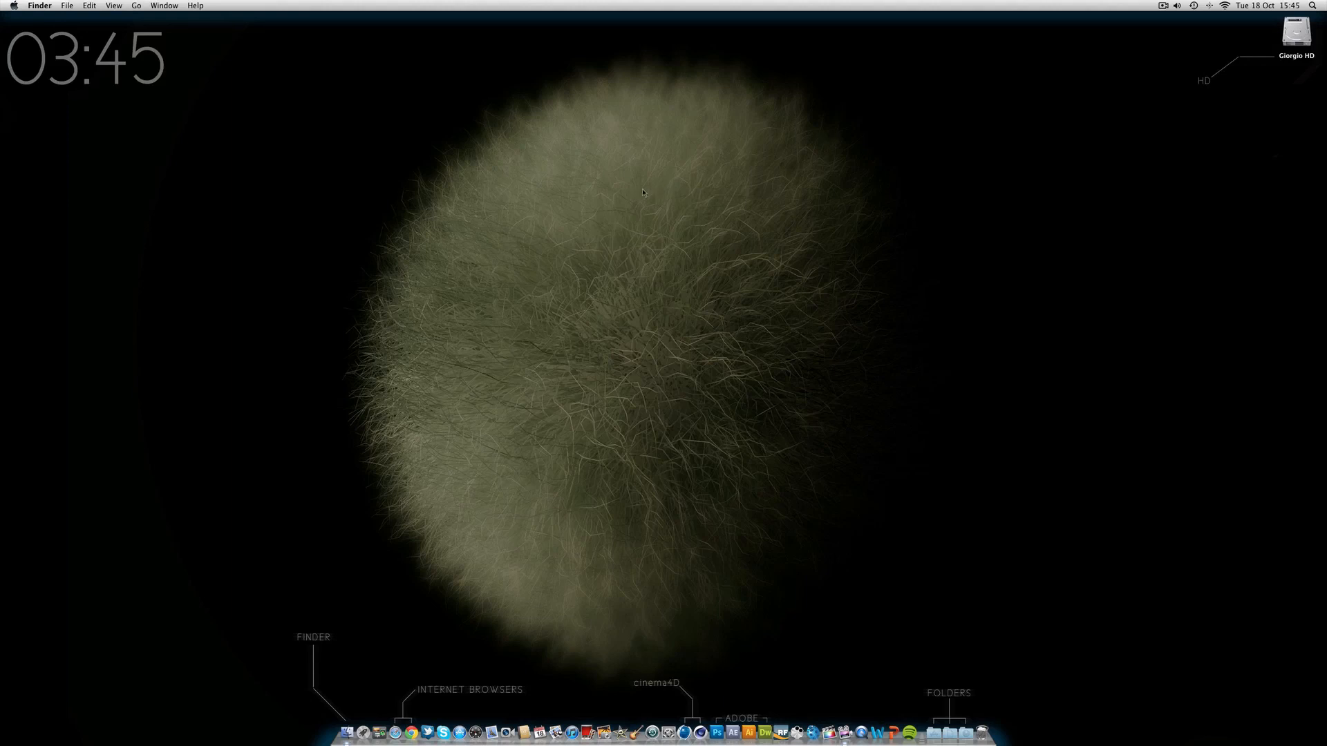